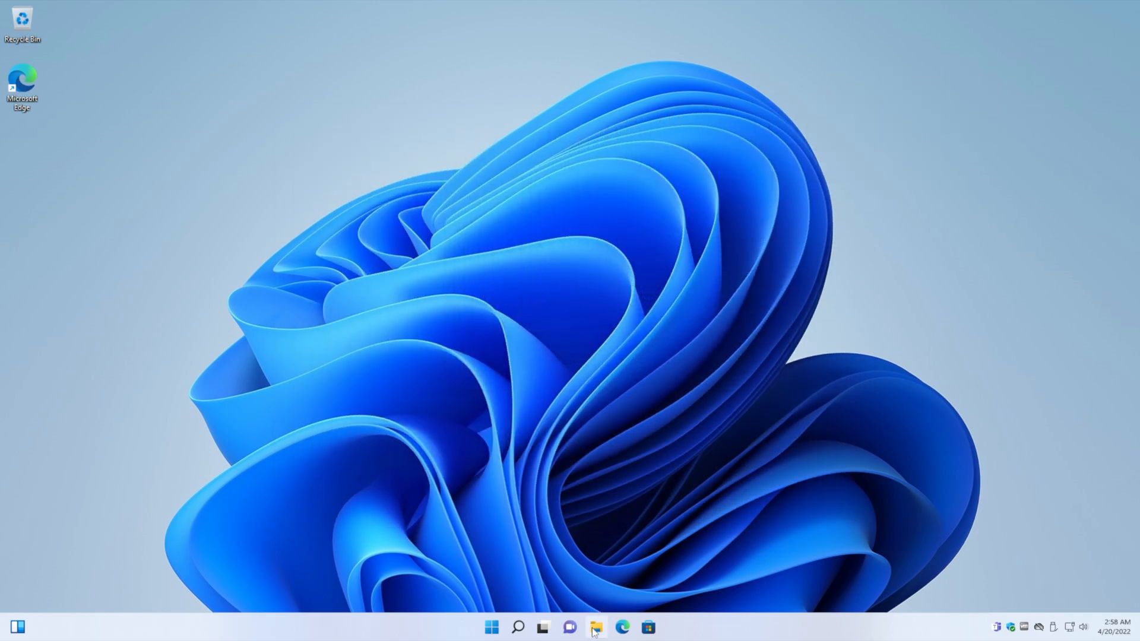
# - Open Downloads\Command & Conquer Generals in File Explorer and select the Disc 1 image
pyautogui.click(595, 627)
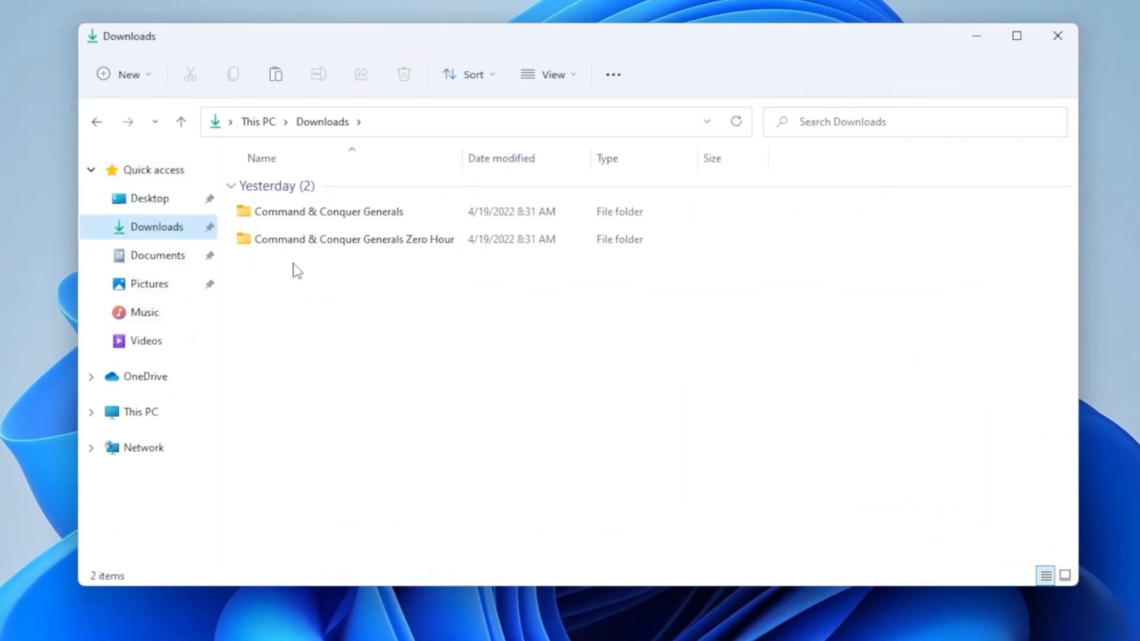
pyautogui.doubleClick(328, 212)
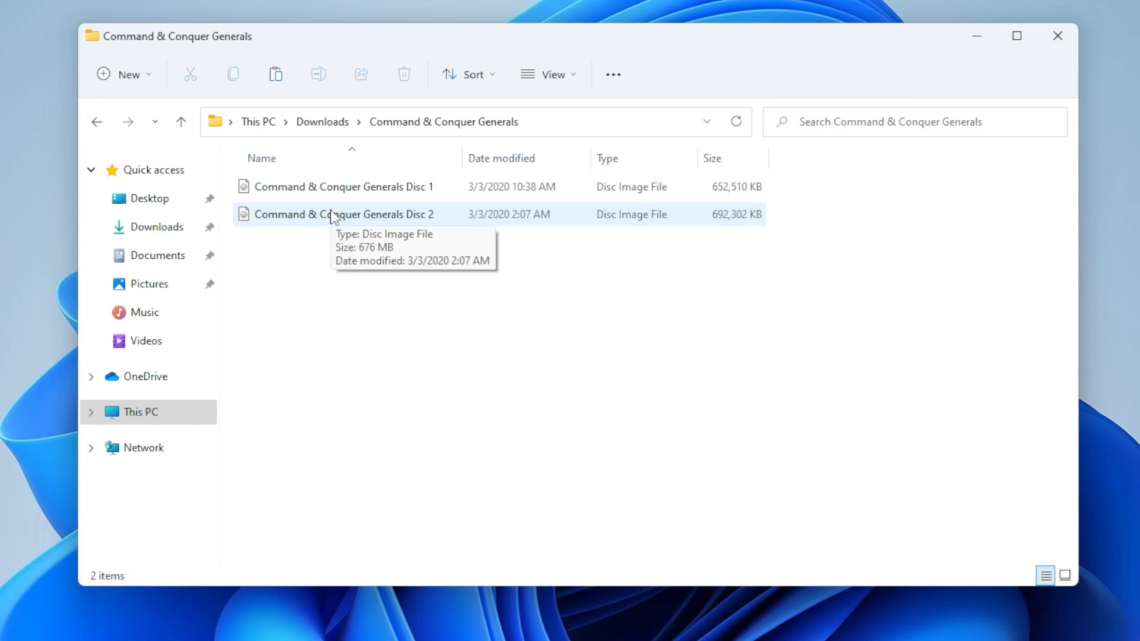
pyautogui.moveTo(347, 252)
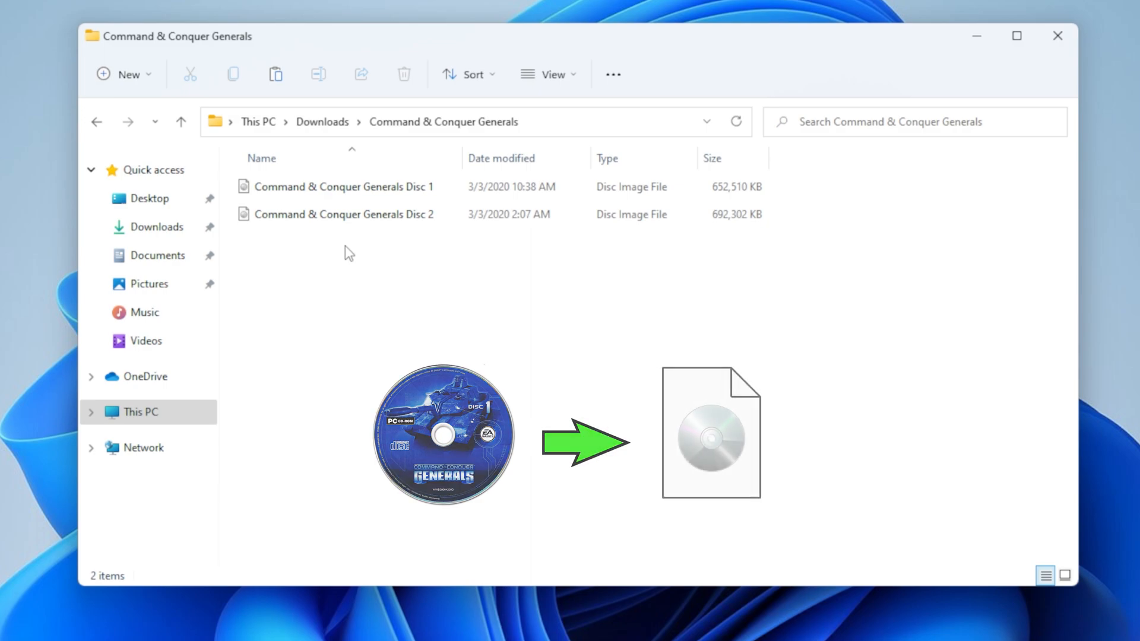
pyautogui.click(343, 187)
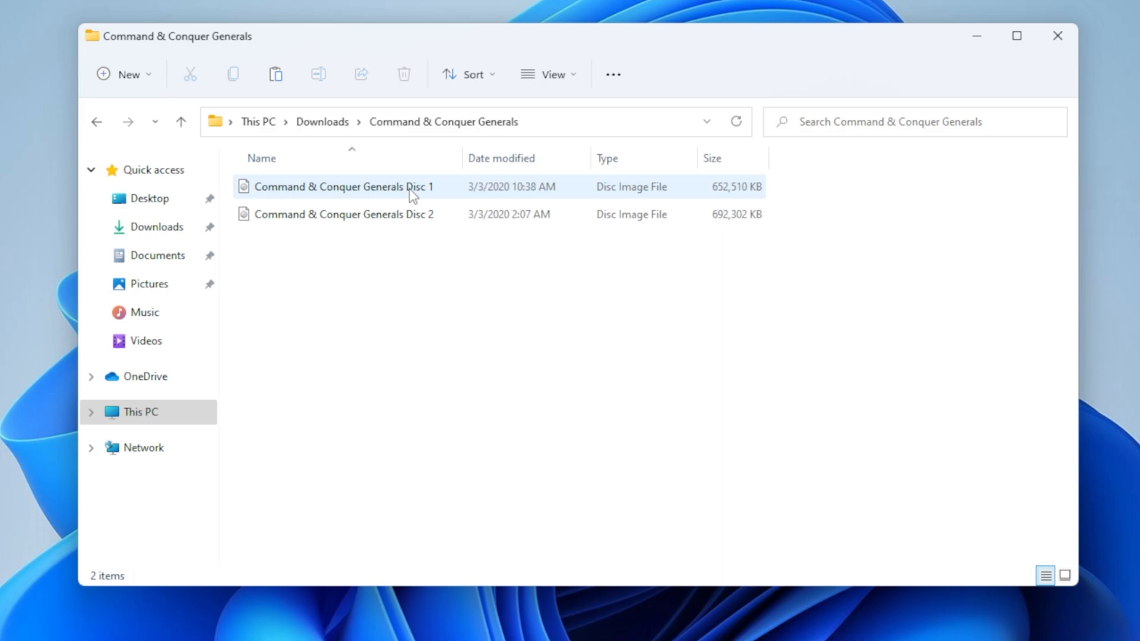
# - Mount the Disc 1 image and run its setup, approving the UAC prompt
pyautogui.rightClick(344, 185)
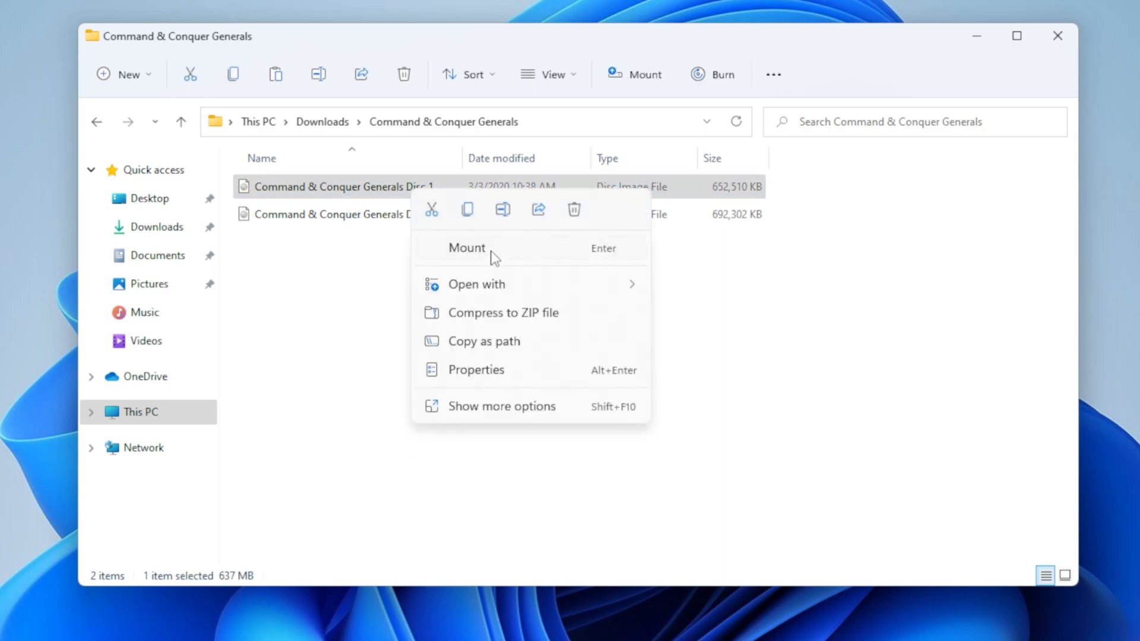
pyautogui.click(466, 247)
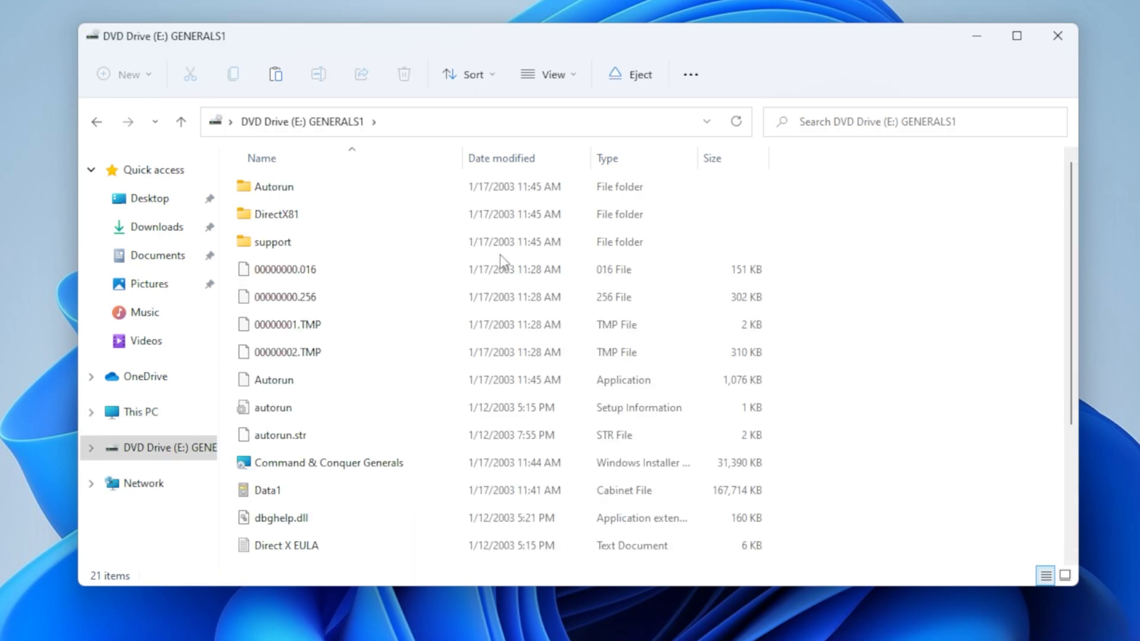
pyautogui.scroll(-3)
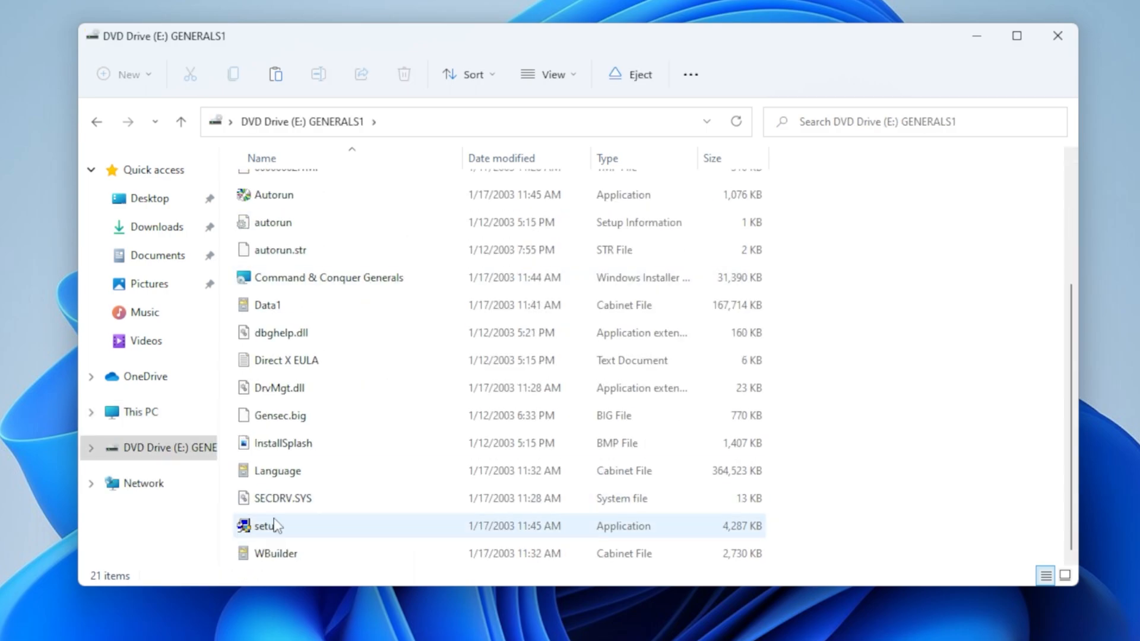
pyautogui.doubleClick(266, 525)
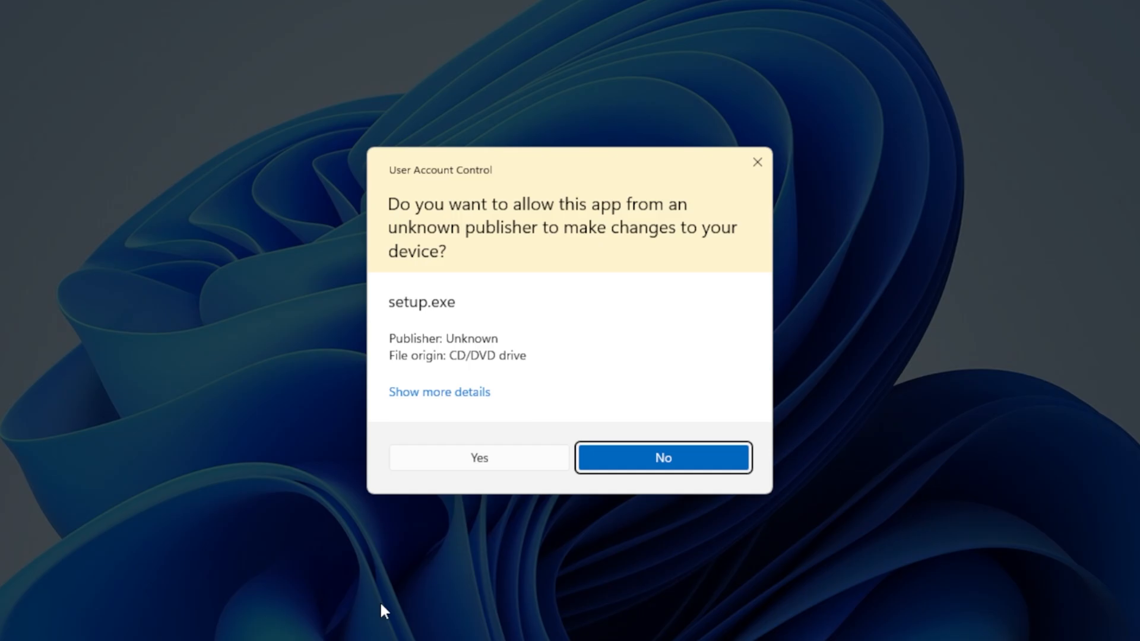
pyautogui.click(478, 457)
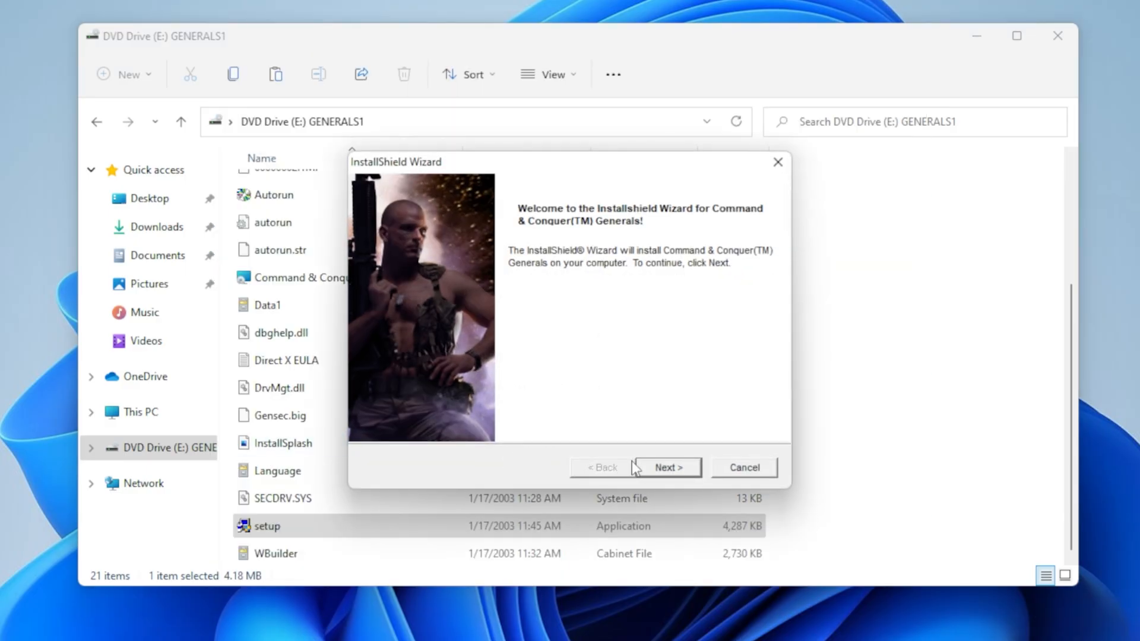
# - Advance past the InstallShield welcome page to the CD key prompt
pyautogui.click(666, 467)
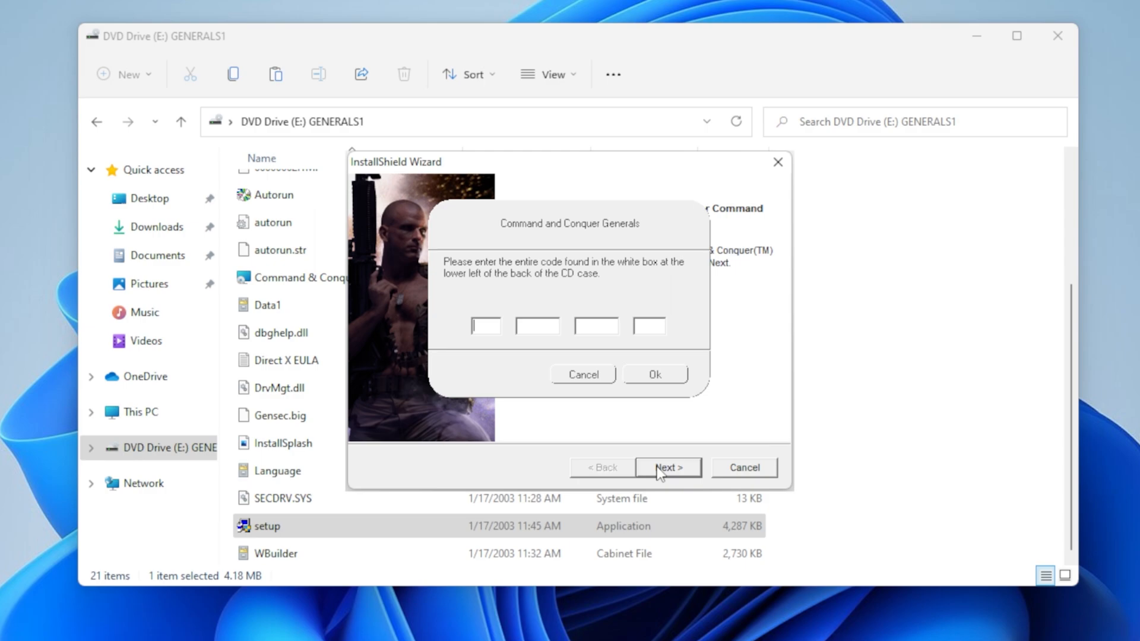
pyautogui.moveTo(654, 476)
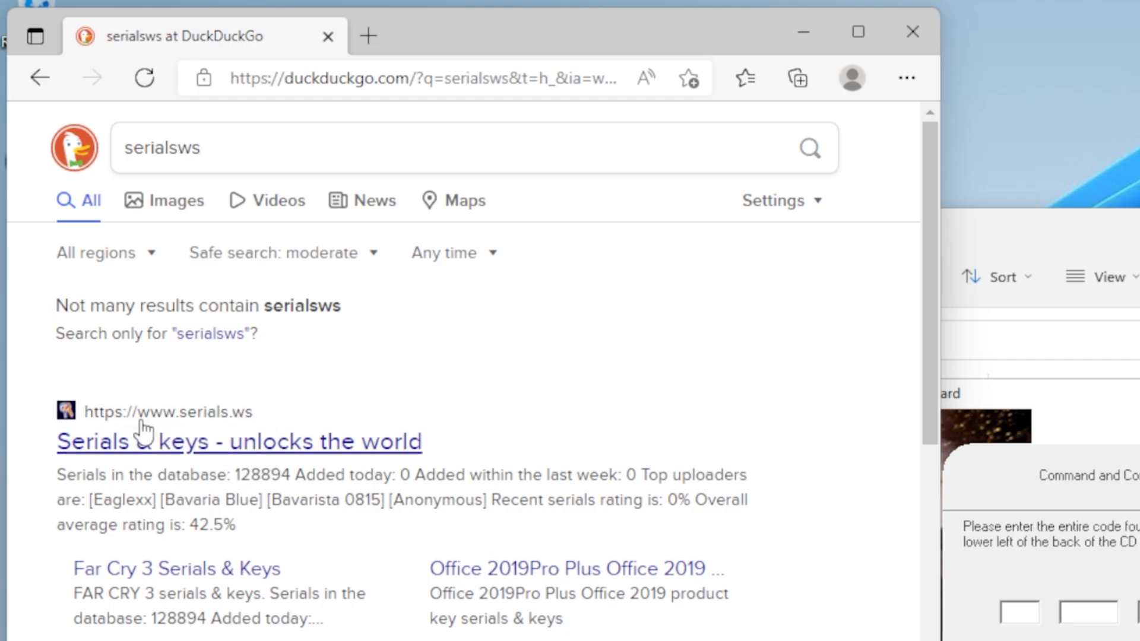
# - Search serials.ws for 'genera' to find a Generals CD key
pyautogui.click(239, 441)
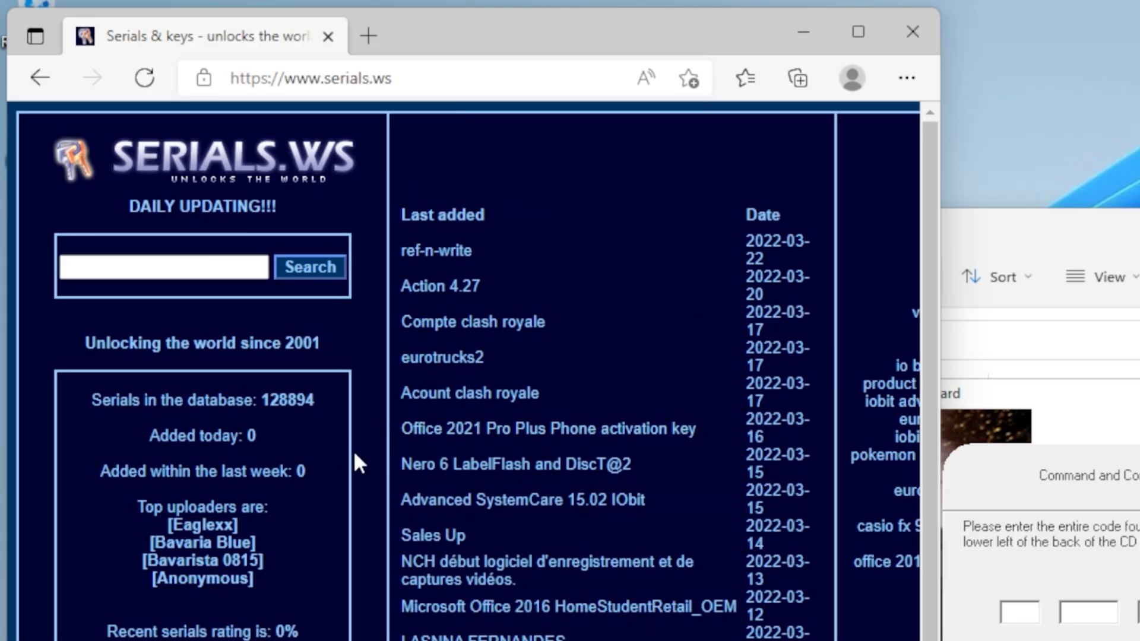
pyautogui.click(164, 266)
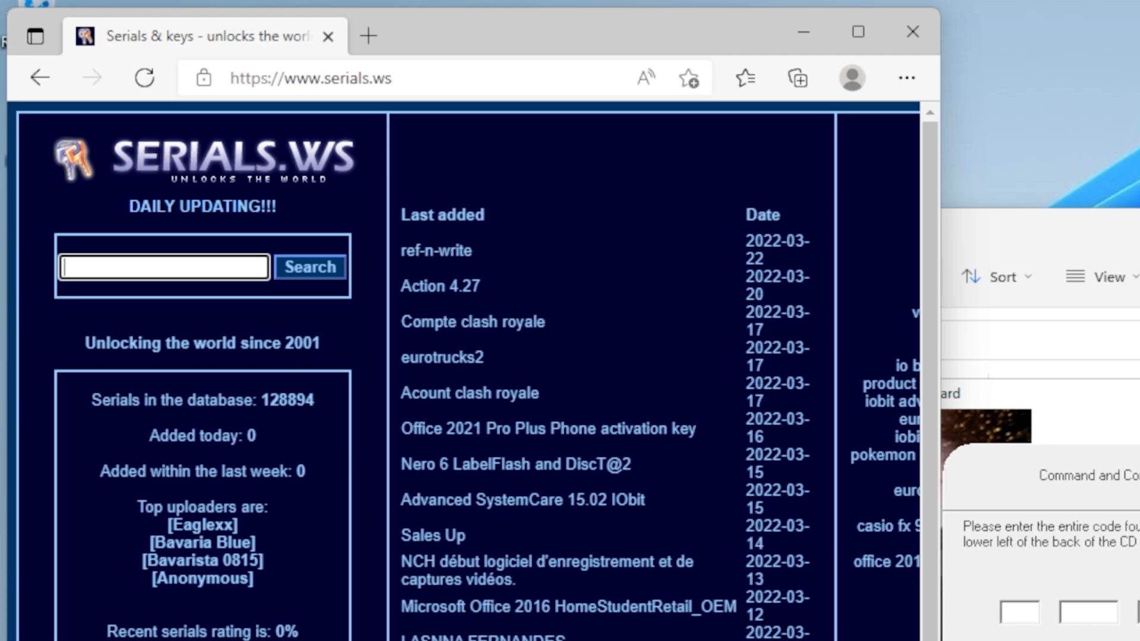
pyautogui.write('genera')
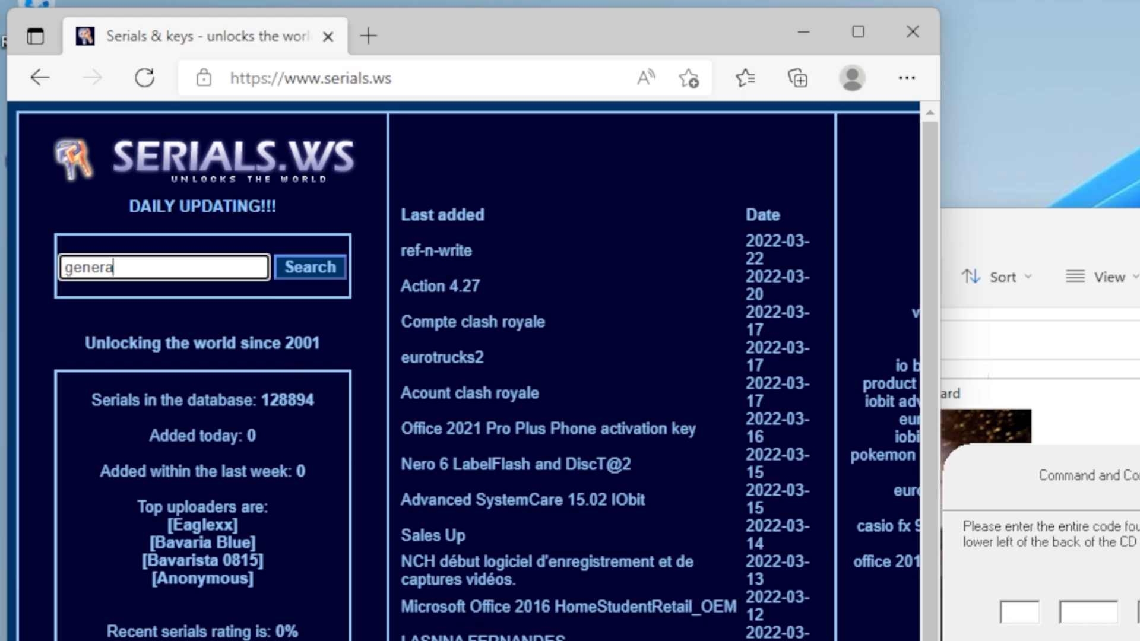
pyautogui.click(309, 267)
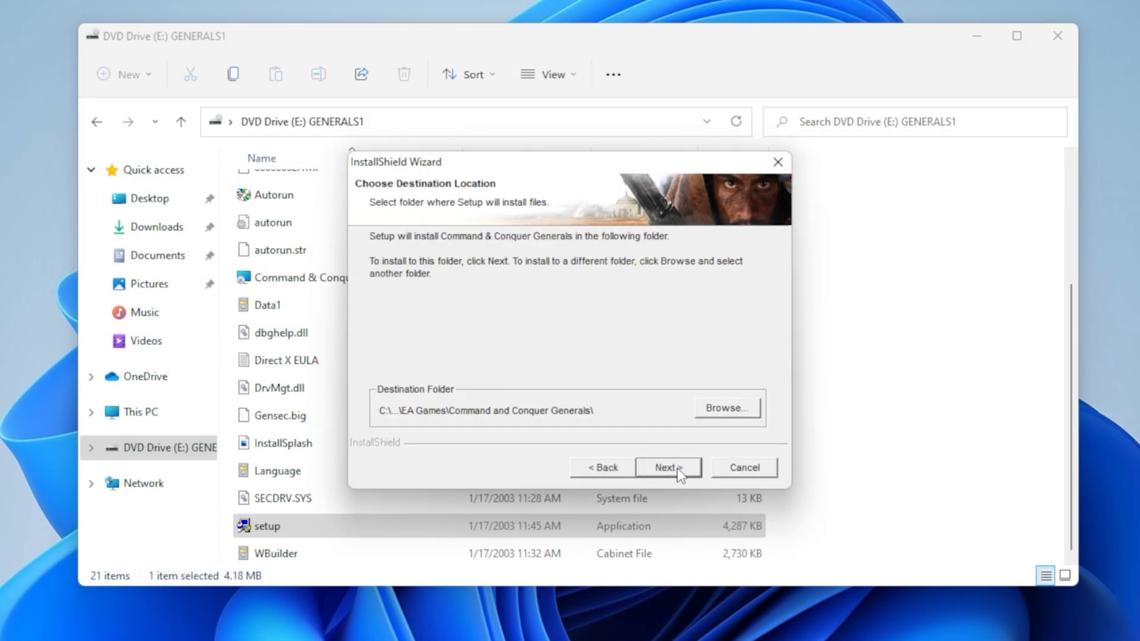
# - Accept the default install folder, answer the desktop shortcut prompt, and start copying files
pyautogui.click(666, 467)
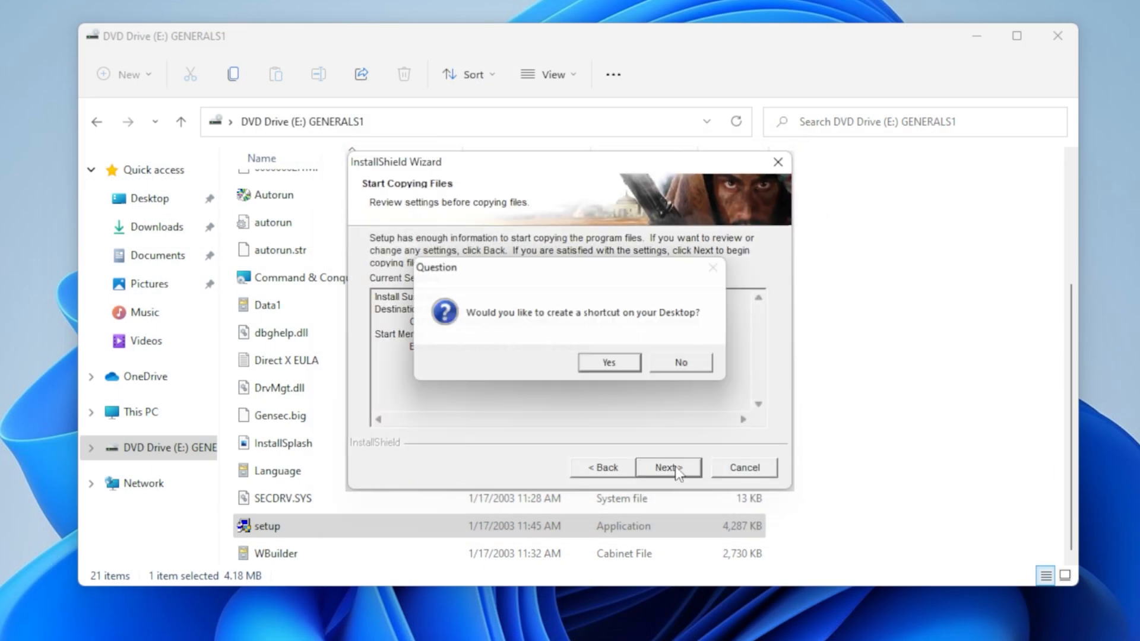
pyautogui.click(608, 362)
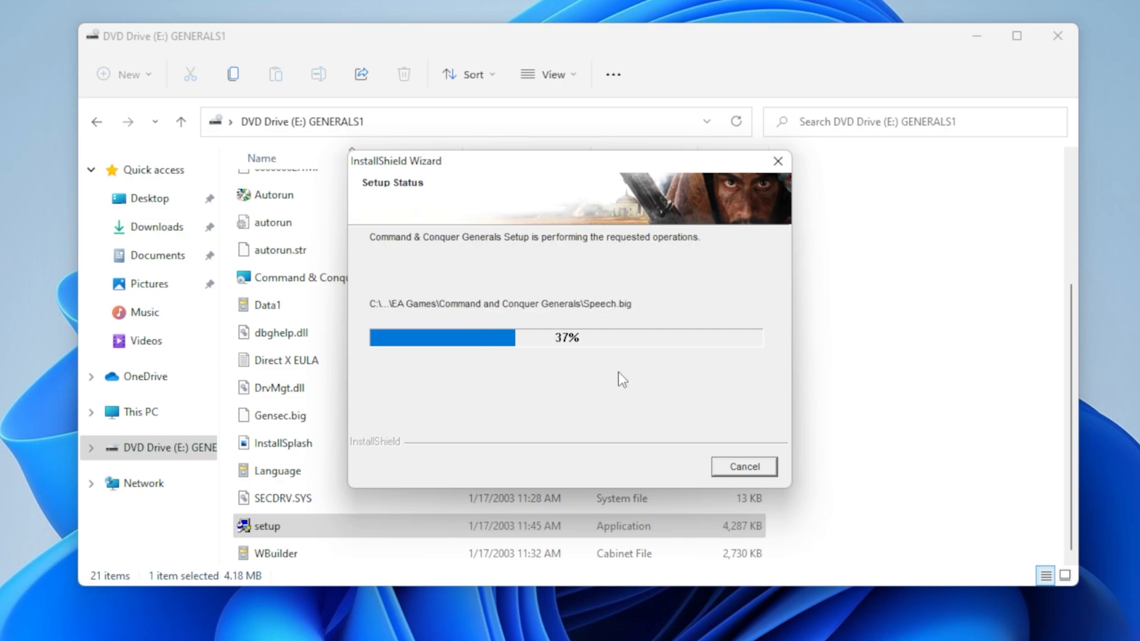
pyautogui.moveTo(135, 452)
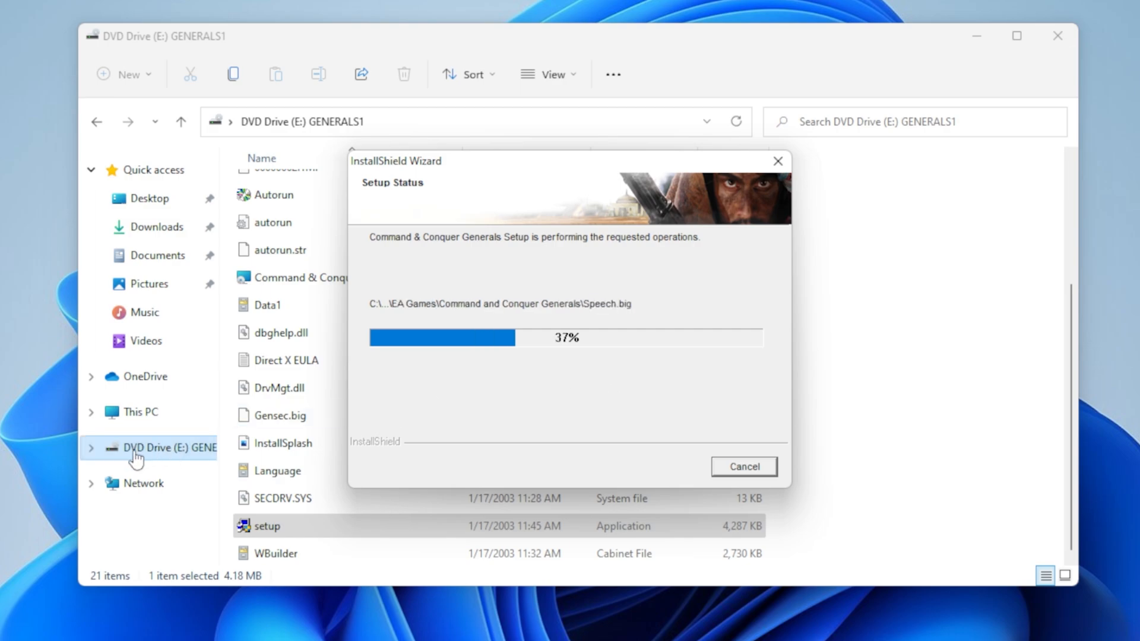
pyautogui.rightClick(135, 447)
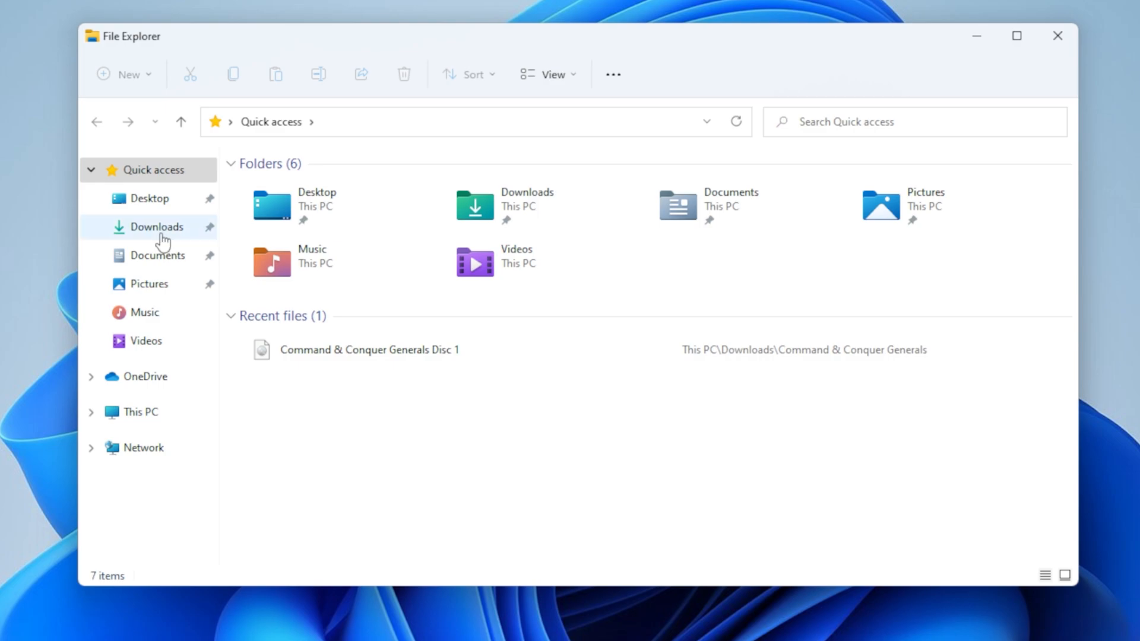
# - Mount the Generals Disc 2 image when setup requests it
pyautogui.rightClick(344, 214)
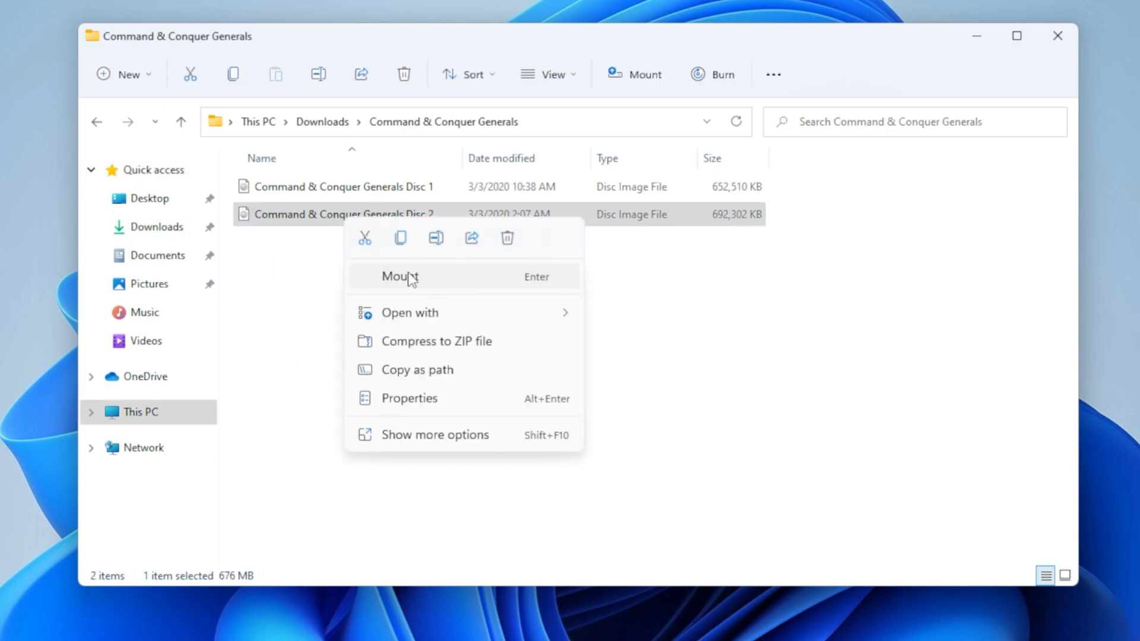
pyautogui.click(400, 276)
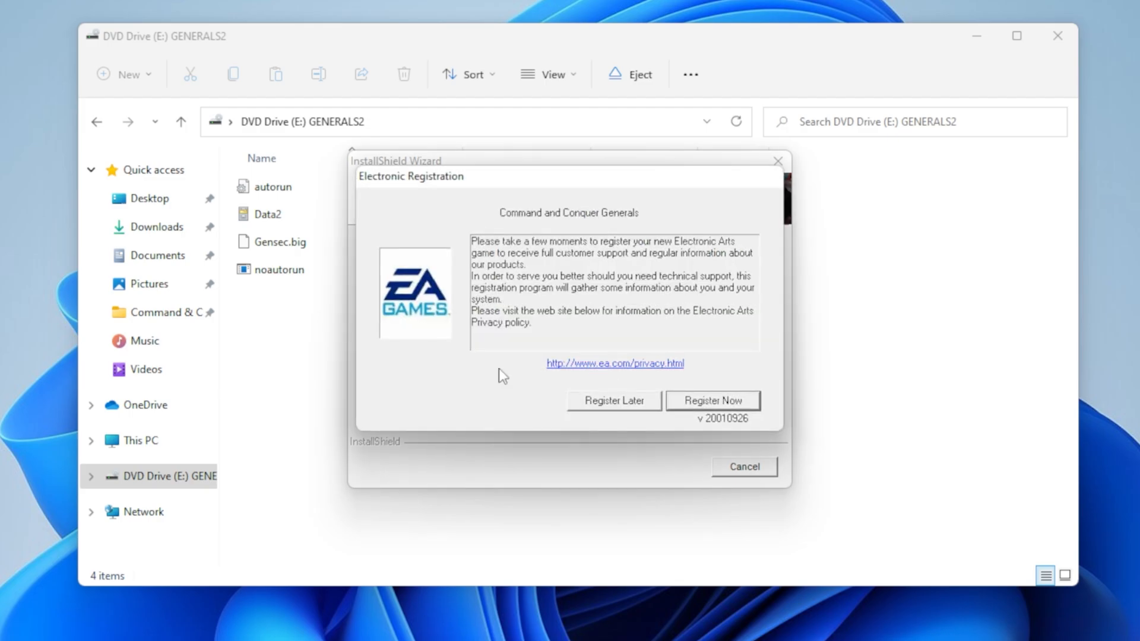
pyautogui.moveTo(617, 407)
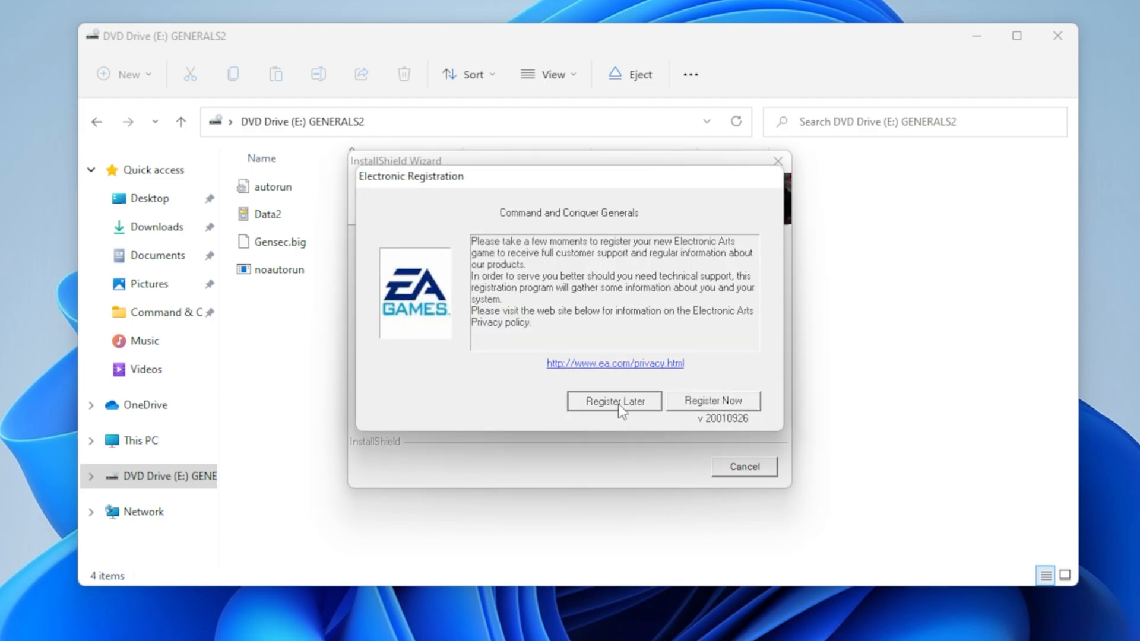
# - Finish Generals setup without running the game, then eject the mounted disc
pyautogui.click(613, 401)
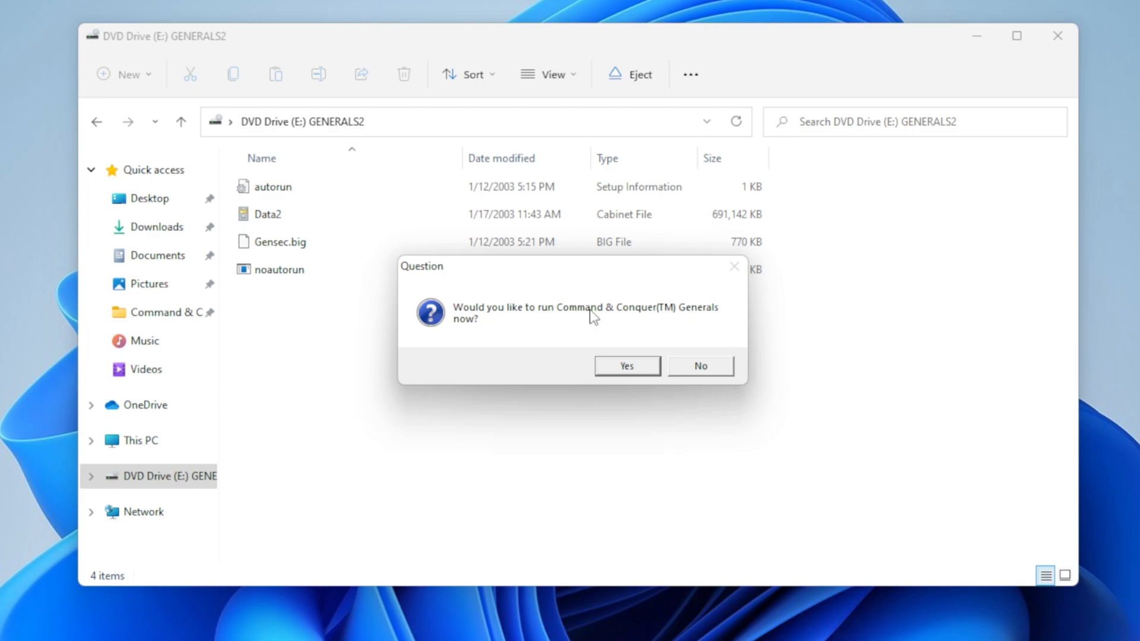
pyautogui.click(700, 365)
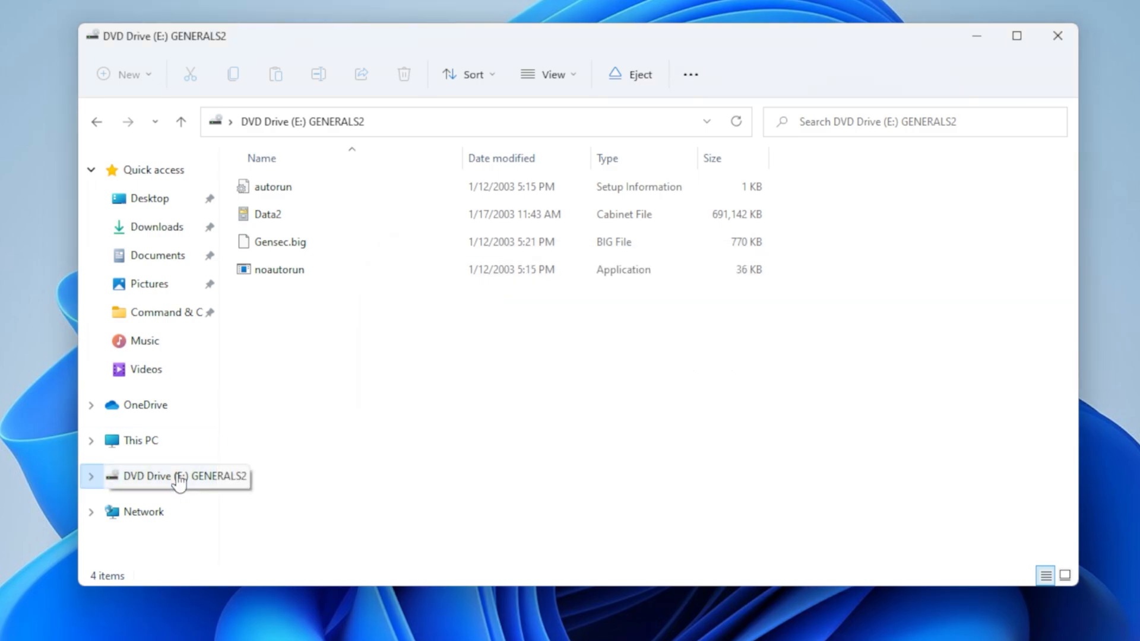
pyautogui.click(177, 476)
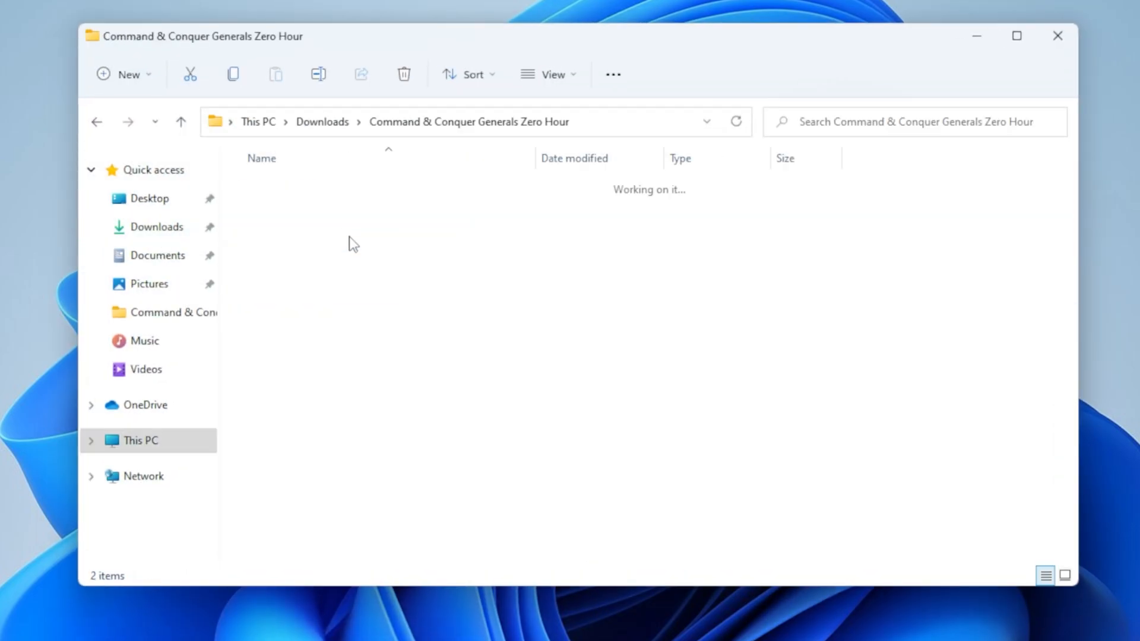
# - Mount the Zero Hour Disc 1 image and launch its setup program
pyautogui.rightClick(352, 187)
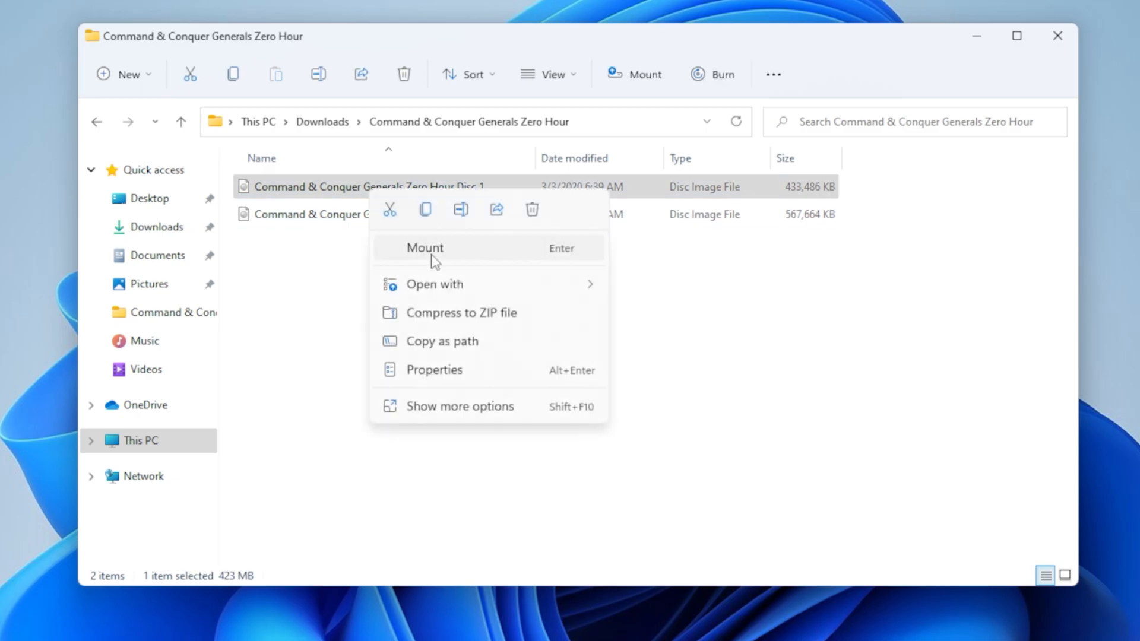
pyautogui.click(424, 247)
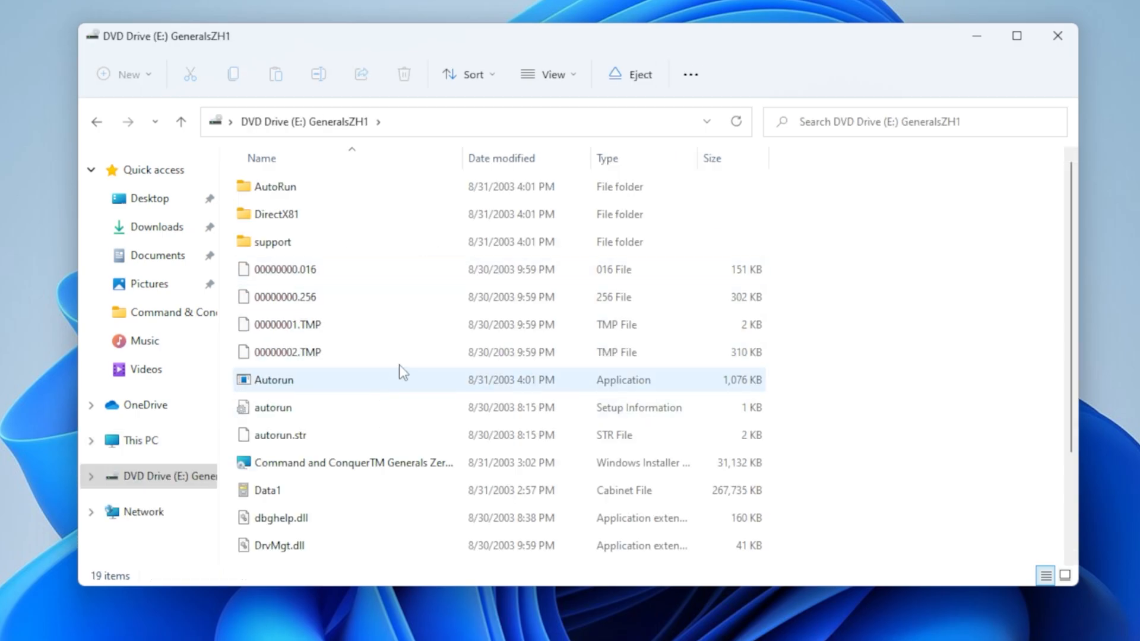
pyautogui.rightClick(262, 526)
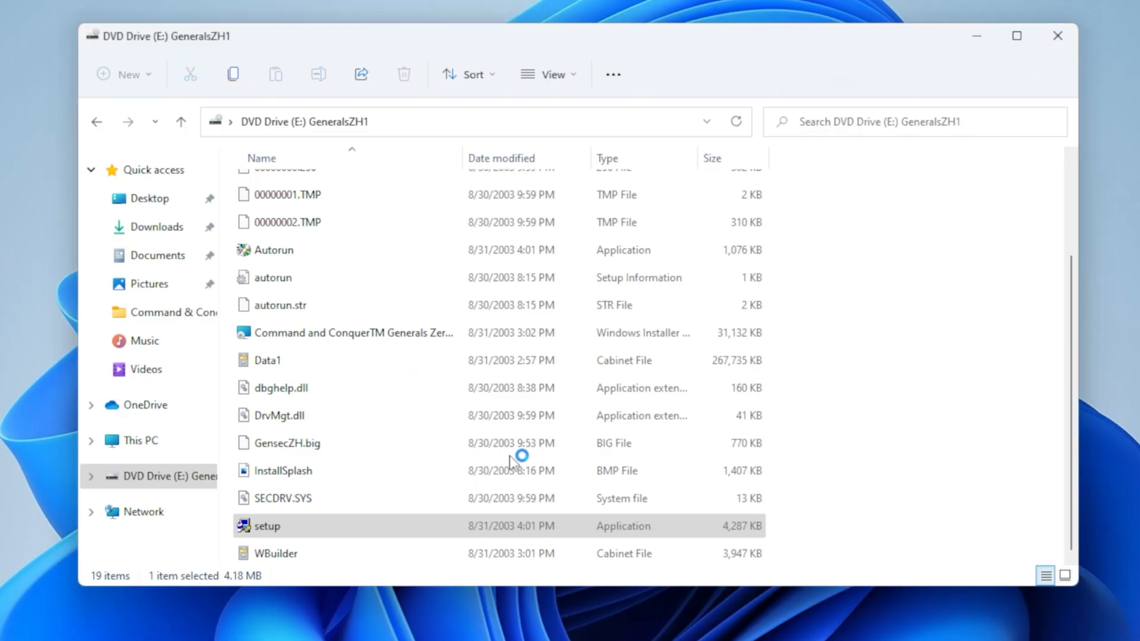
pyautogui.doubleClick(267, 526)
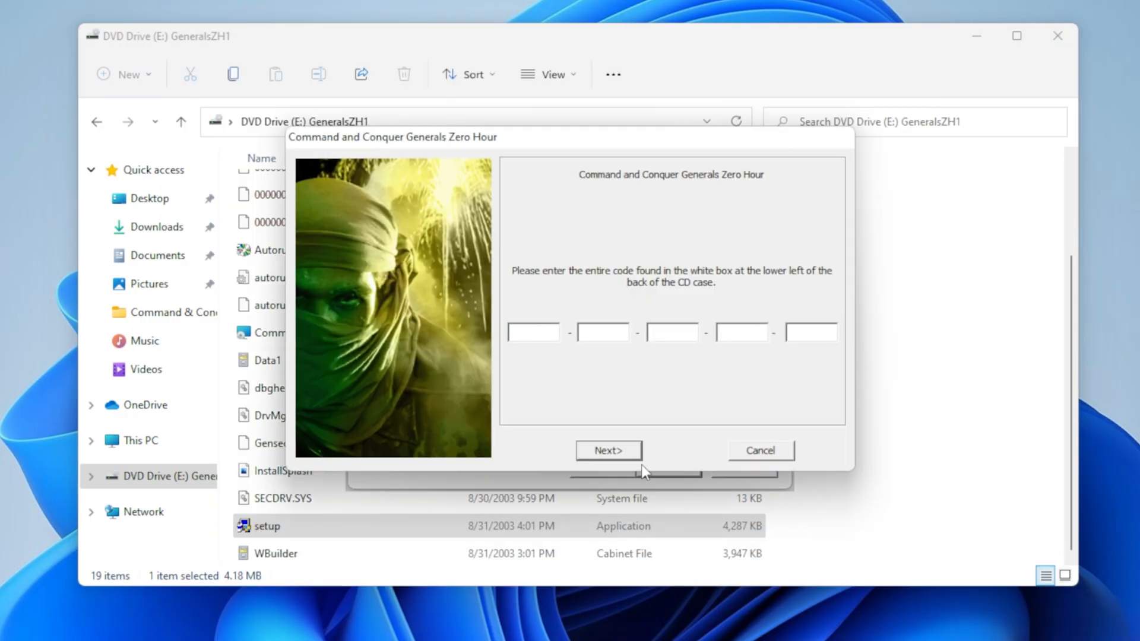
# - Submit the Zero Hour CD key, accept the Terms of Service, and create a desktop shortcut
pyautogui.click(607, 450)
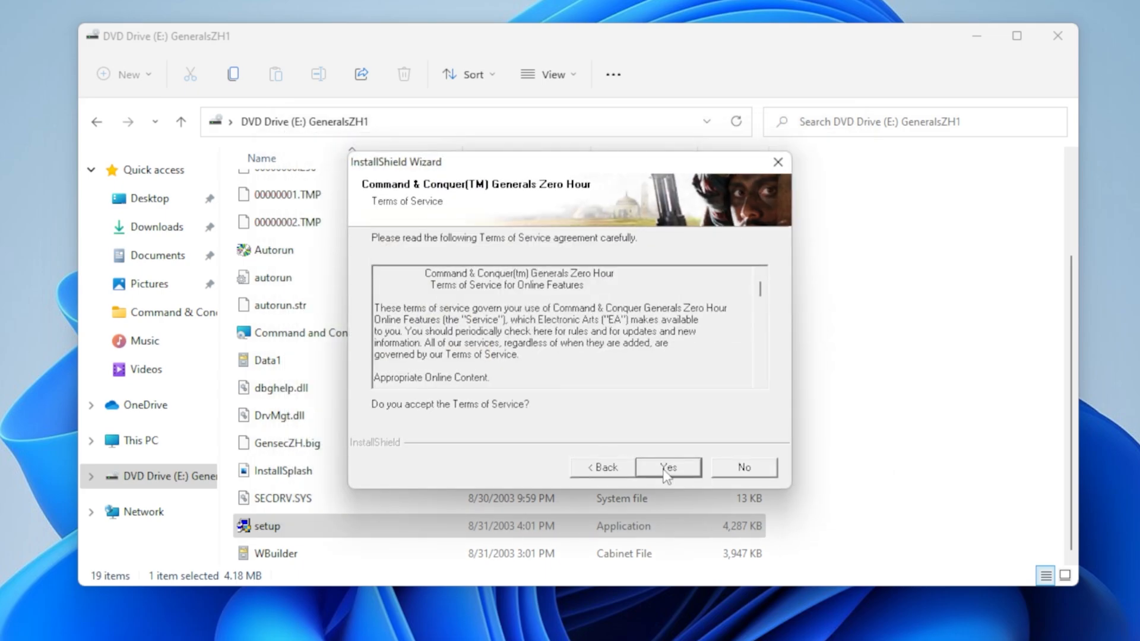
pyautogui.click(666, 467)
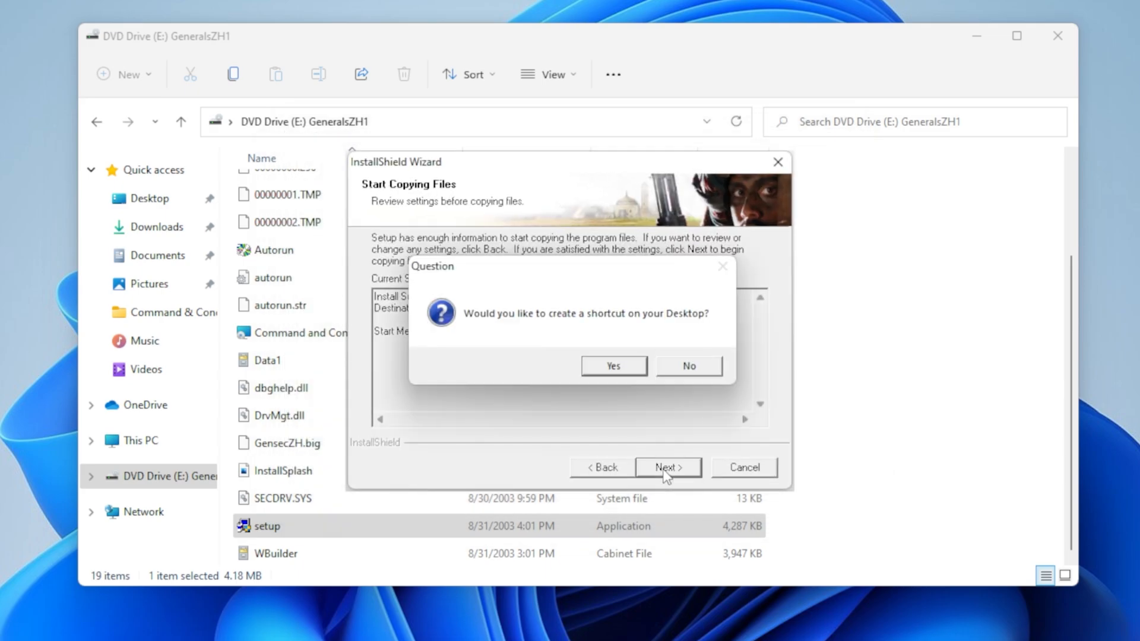
pyautogui.click(612, 365)
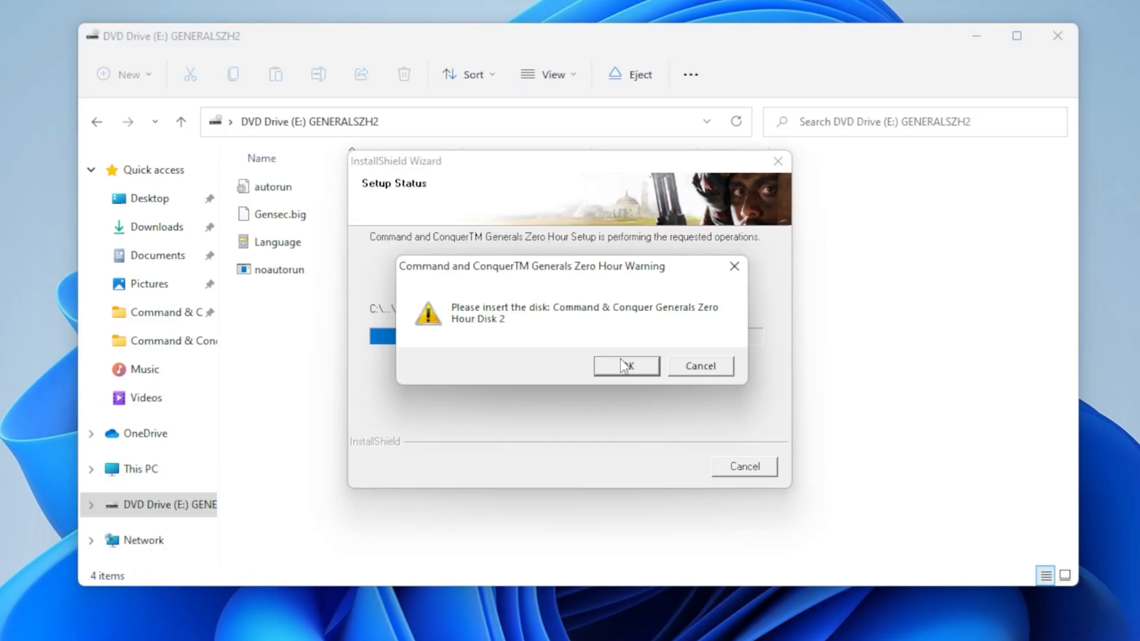
# - Confirm Disk 2 is inserted, choose Register Later, and dismiss the registration notice
pyautogui.click(624, 365)
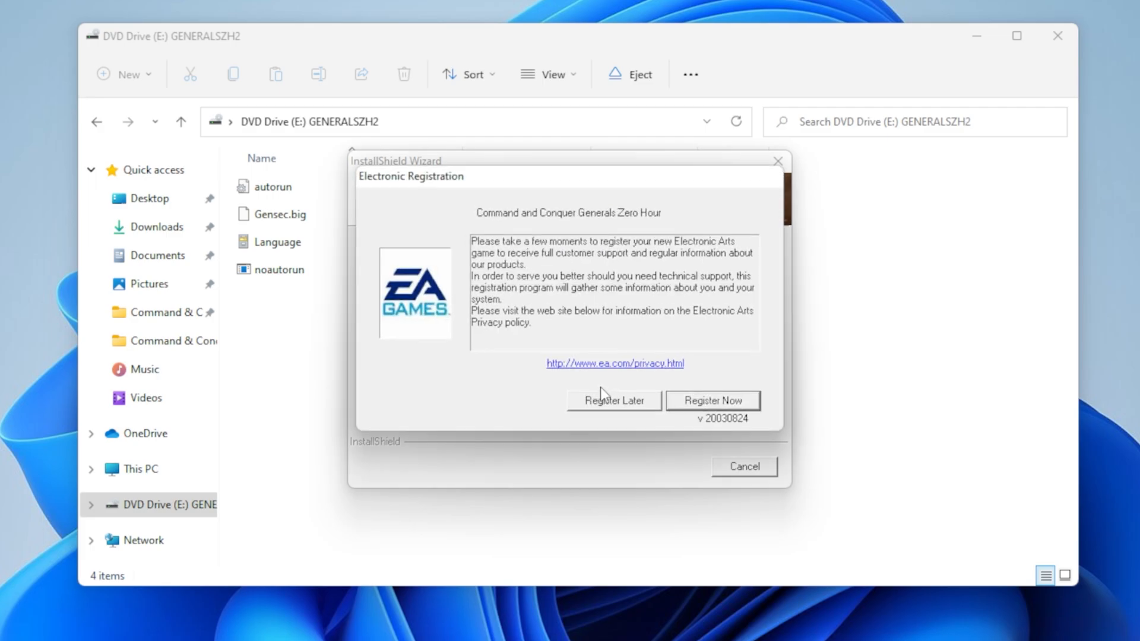
pyautogui.click(613, 400)
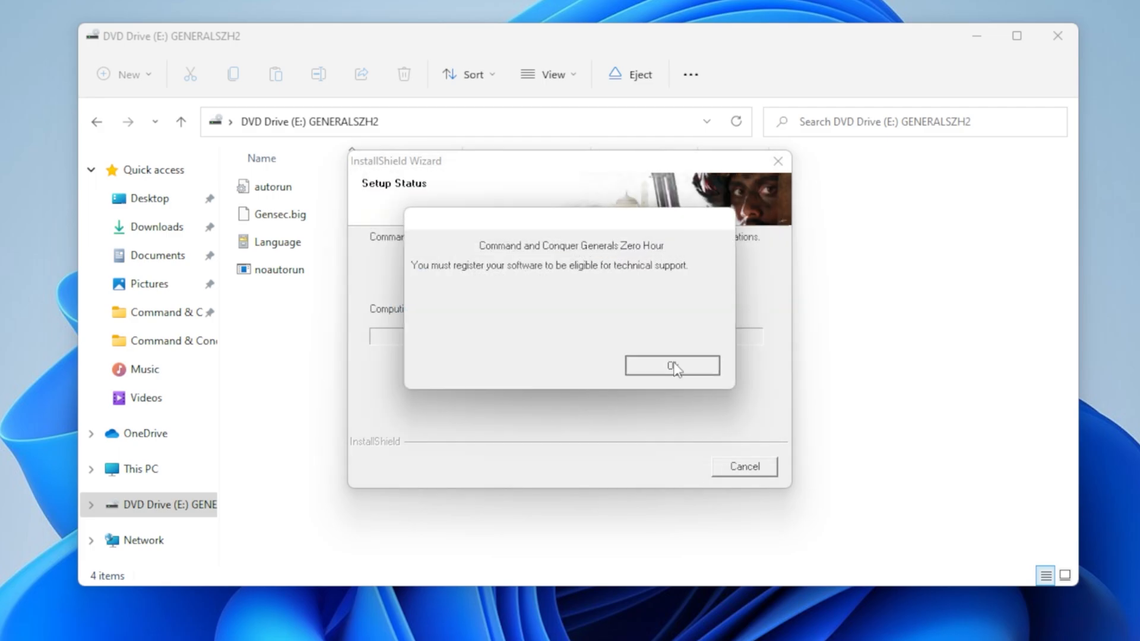
pyautogui.click(671, 365)
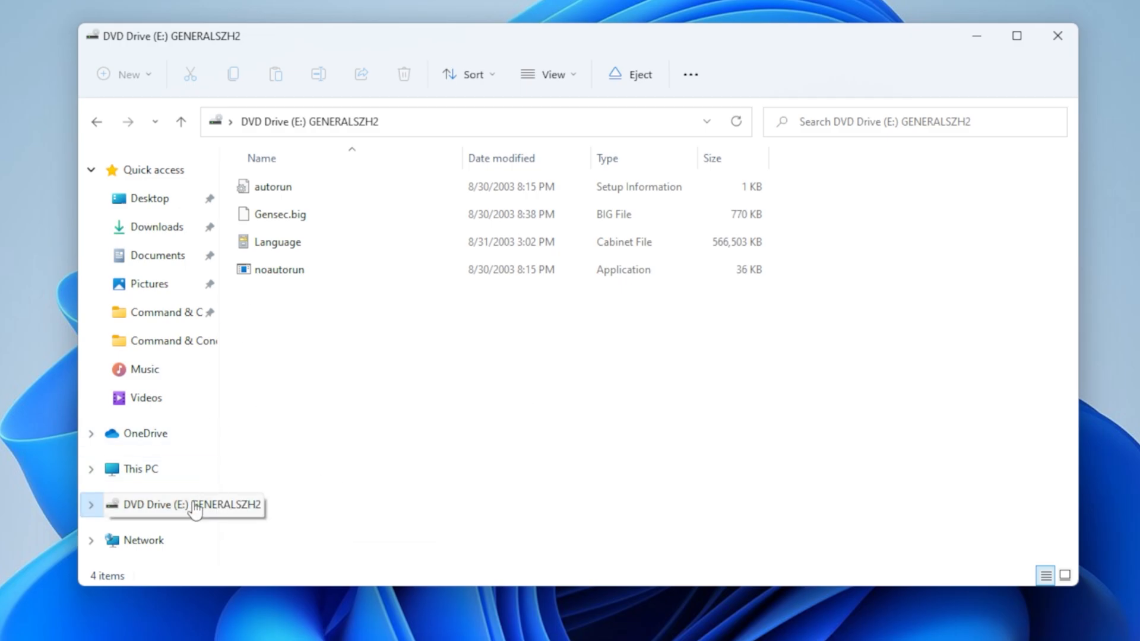
# - Eject the GENERALSZH2 disc drive from the File Explorer navigation pane
pyautogui.click(167, 505)
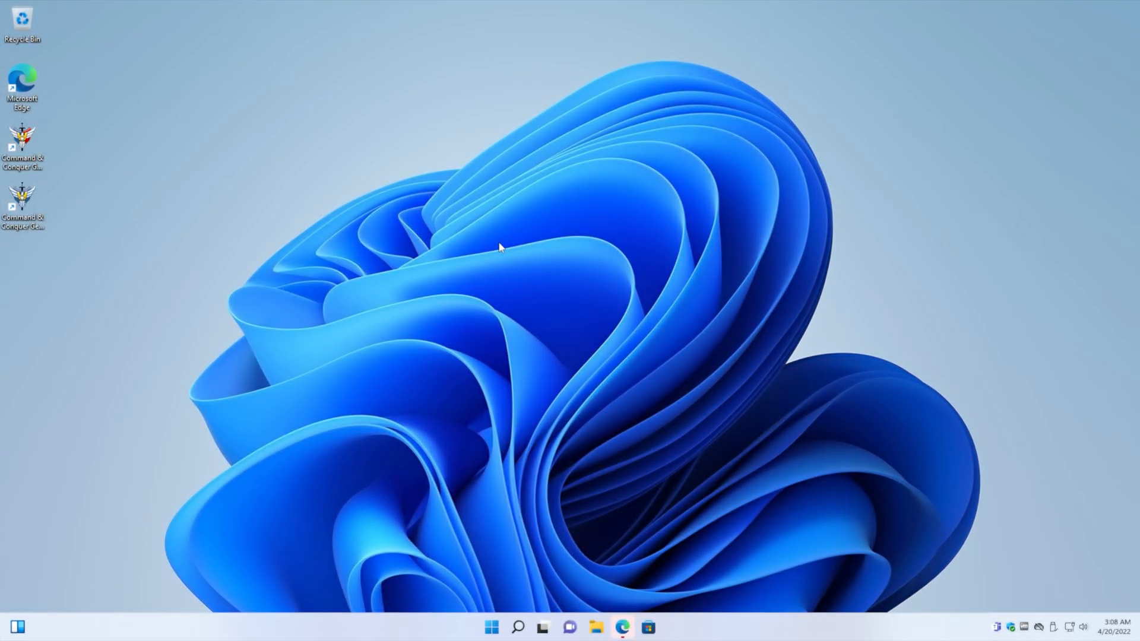
# - Find Windows Security by searching 'secur', switch real-time protection off, approve UAC, and close
pyautogui.write('secur')
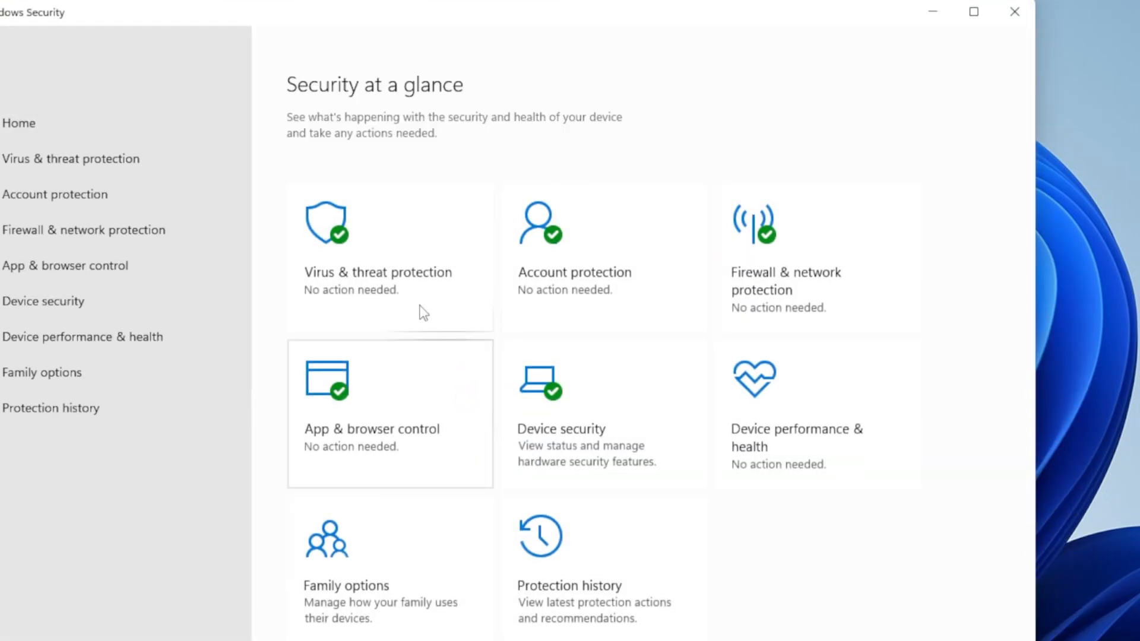
pyautogui.click(376, 271)
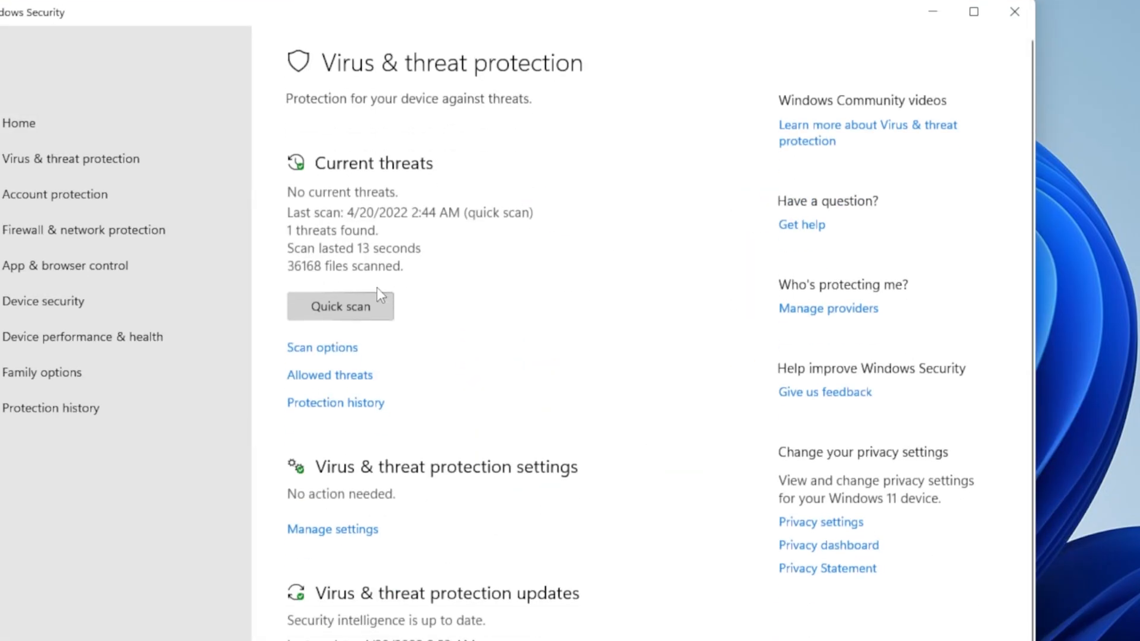
pyautogui.click(332, 528)
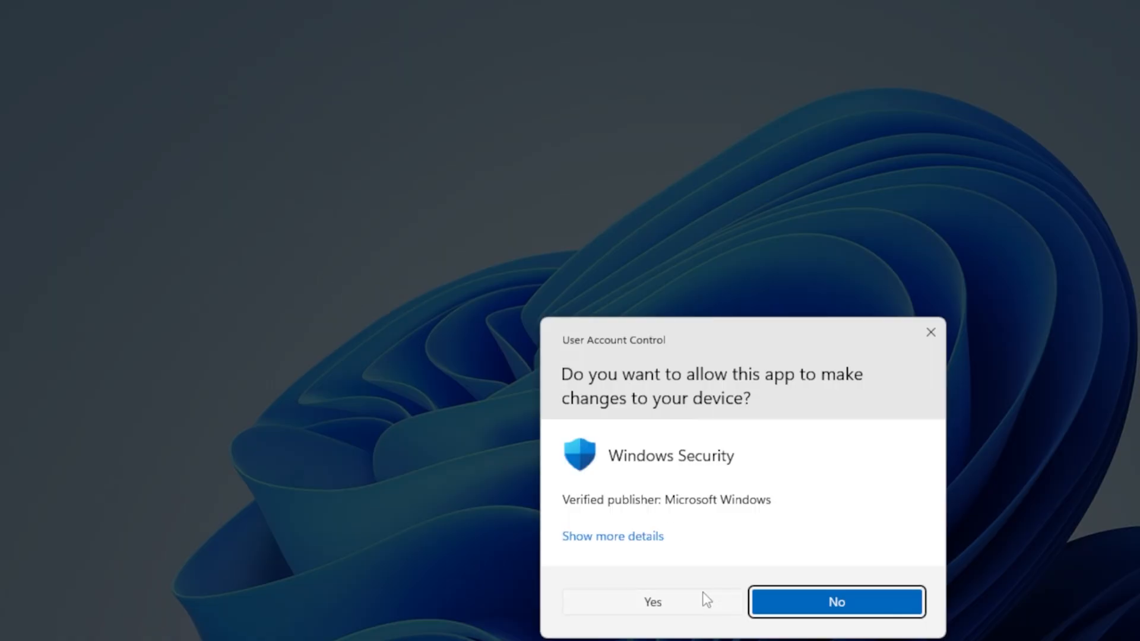
pyautogui.click(652, 602)
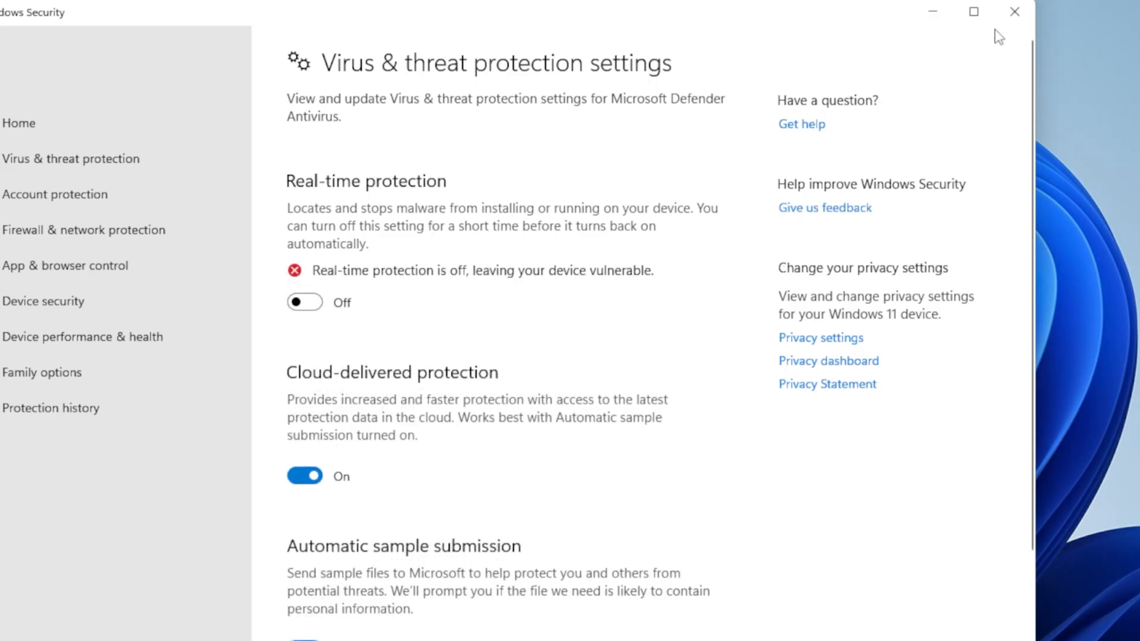
pyautogui.click(1013, 11)
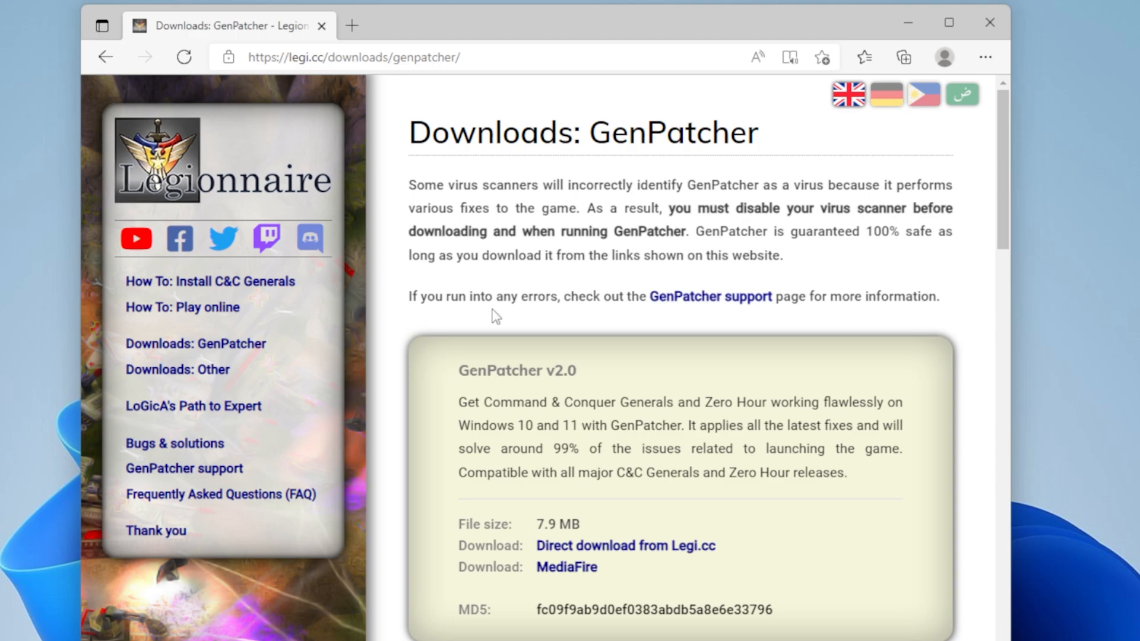
# - Start the direct GenPatcher download from Legi.cc on the downloads page
pyautogui.click(624, 545)
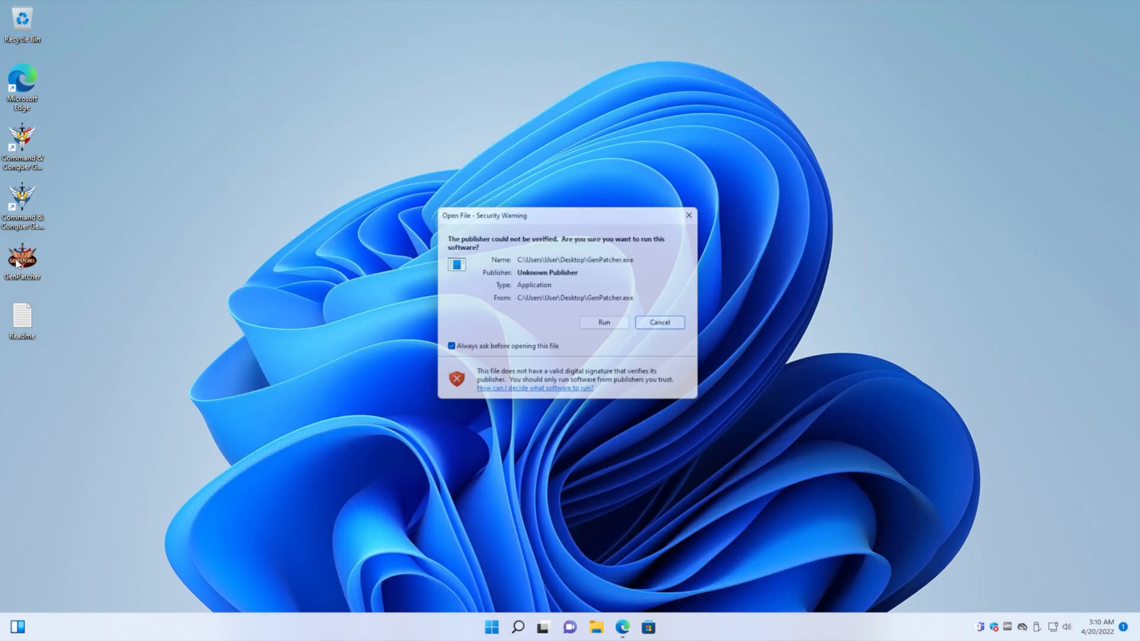
# - Run the unverified GenPatcher.exe and grant it administrator privileges
pyautogui.click(603, 322)
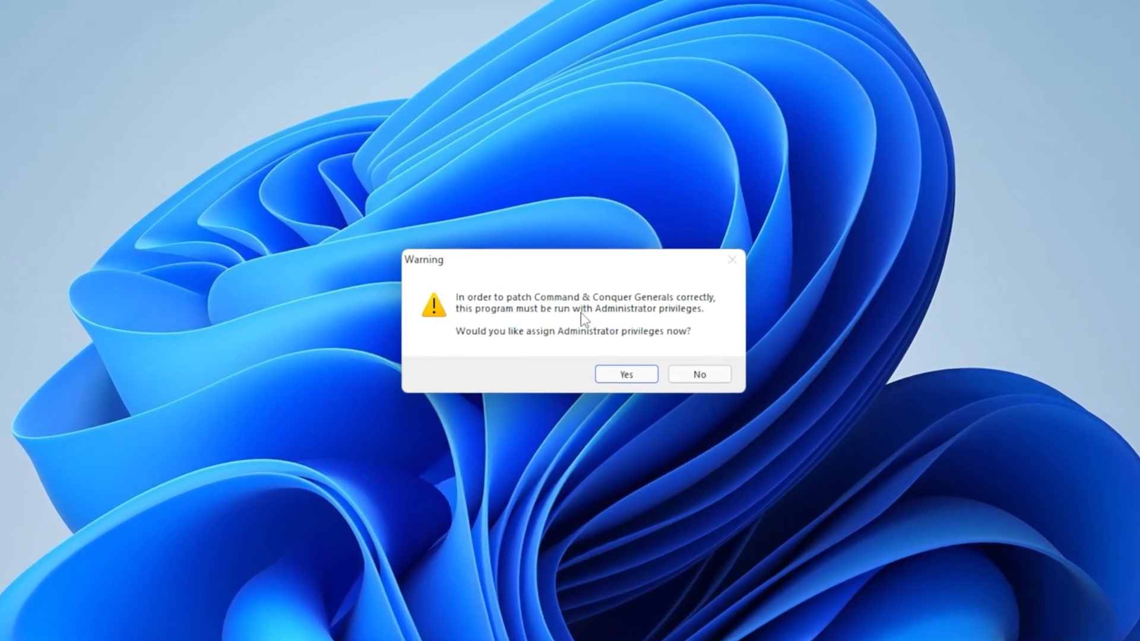
pyautogui.click(625, 374)
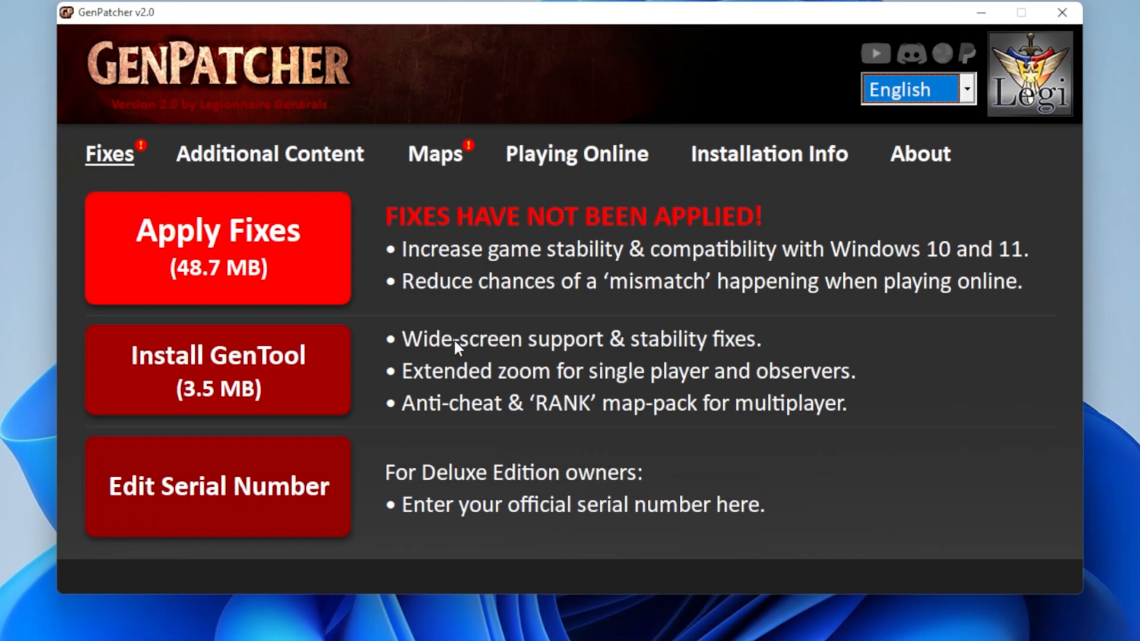
# - Apply all fixes, accepting the Generals 1.08 and Zero Hour 1.04 patches and GenTool install
pyautogui.click(217, 247)
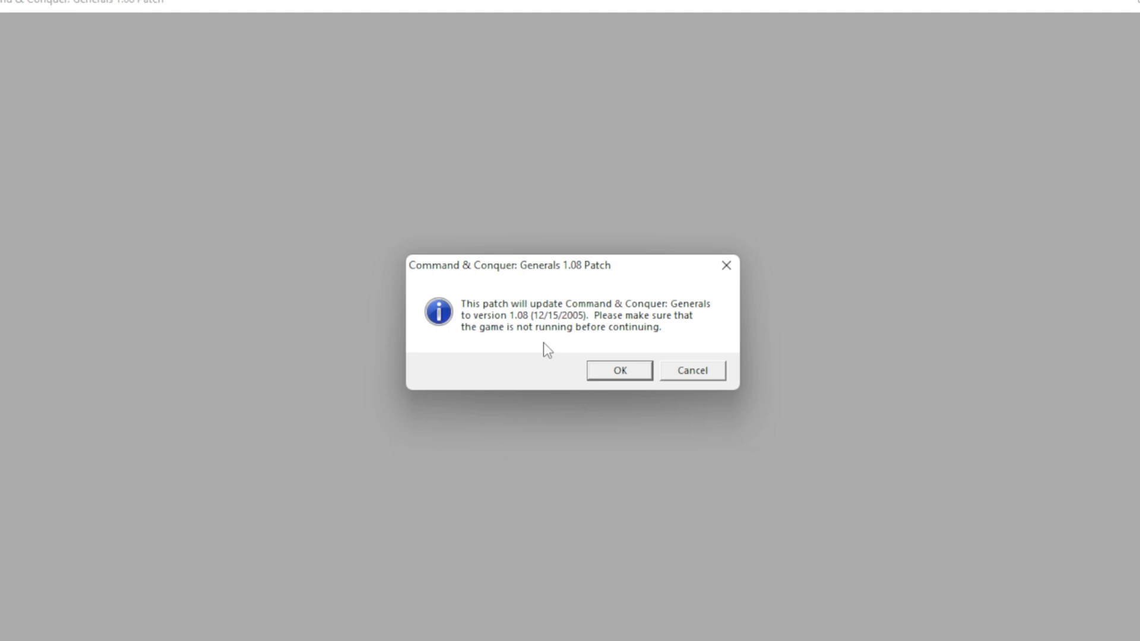
pyautogui.click(619, 370)
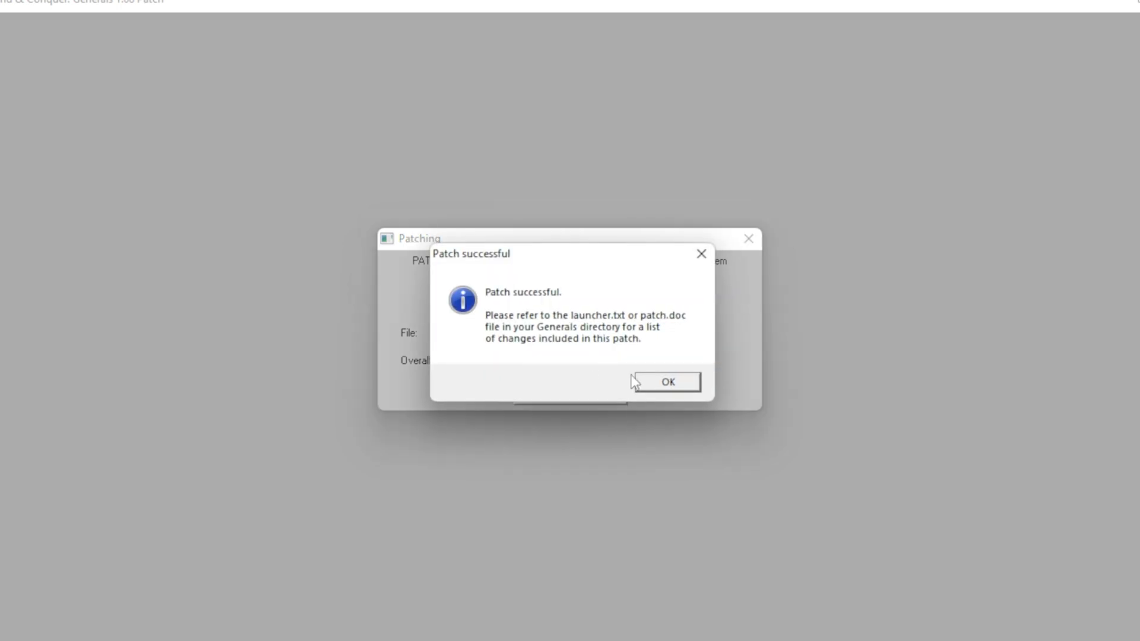
pyautogui.click(662, 382)
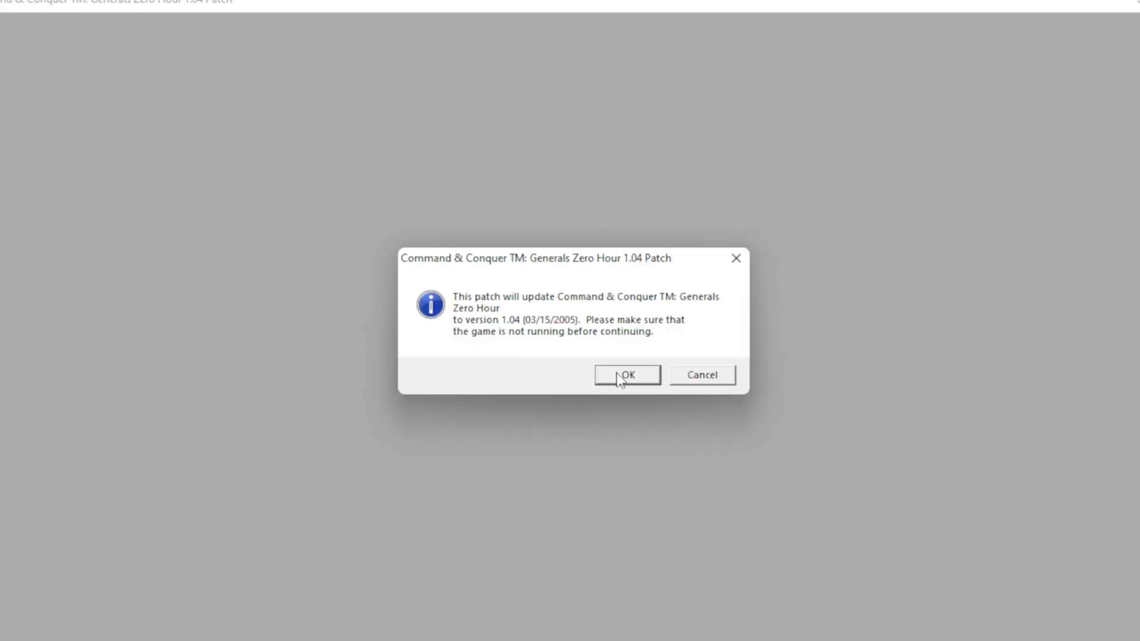
pyautogui.click(625, 375)
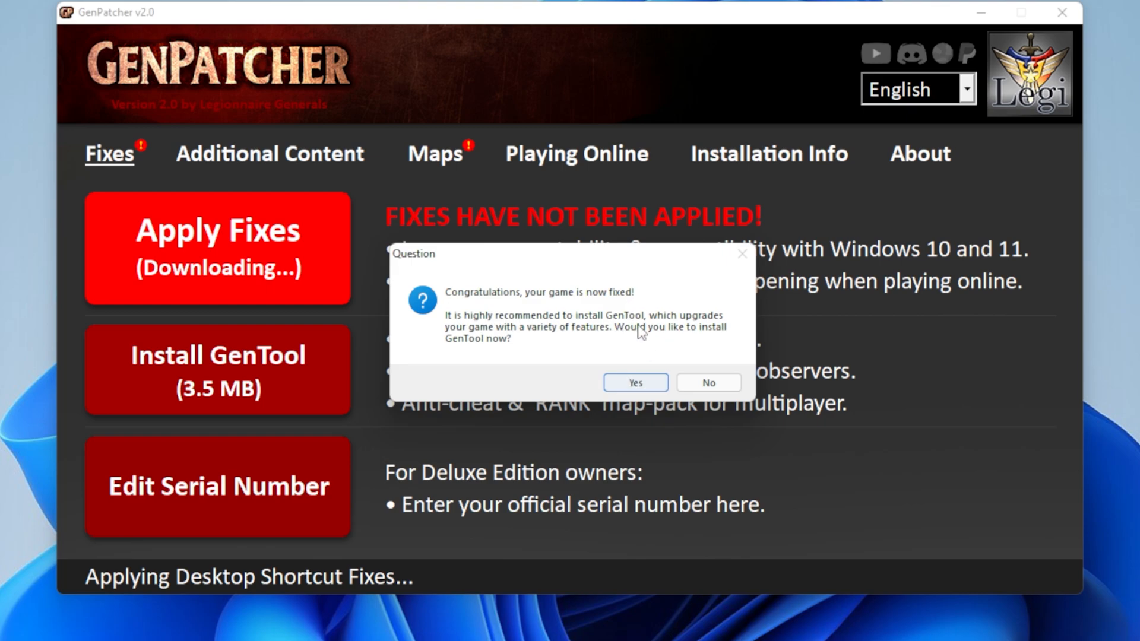
pyautogui.click(633, 383)
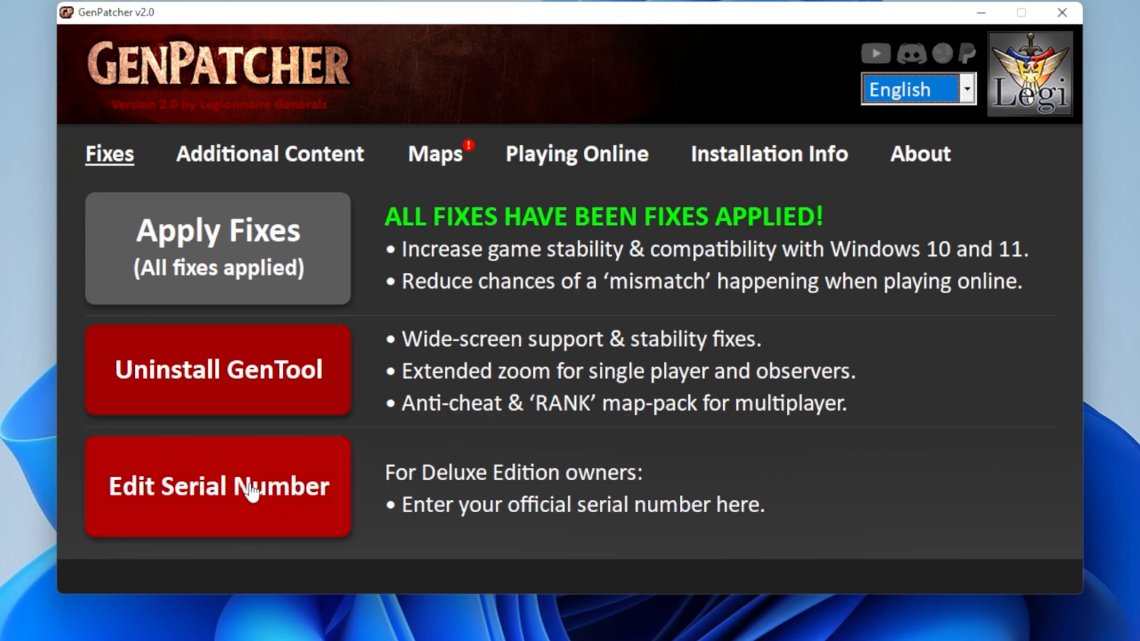
pyautogui.click(216, 486)
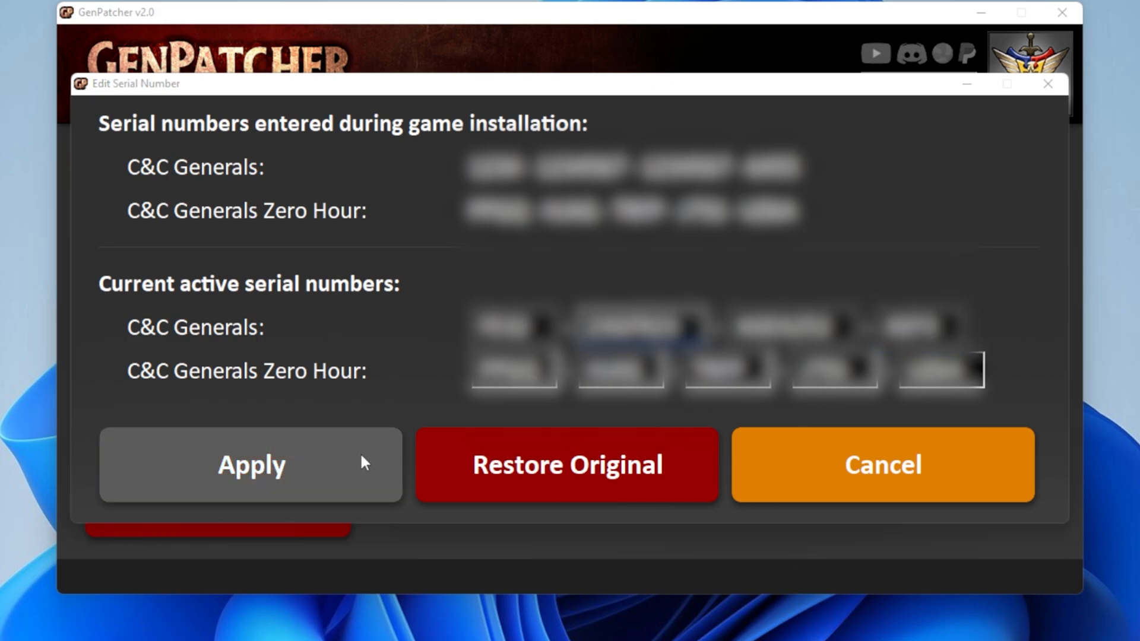
# - Apply the active serial numbers for both games and dismiss the confirmation
pyautogui.click(250, 465)
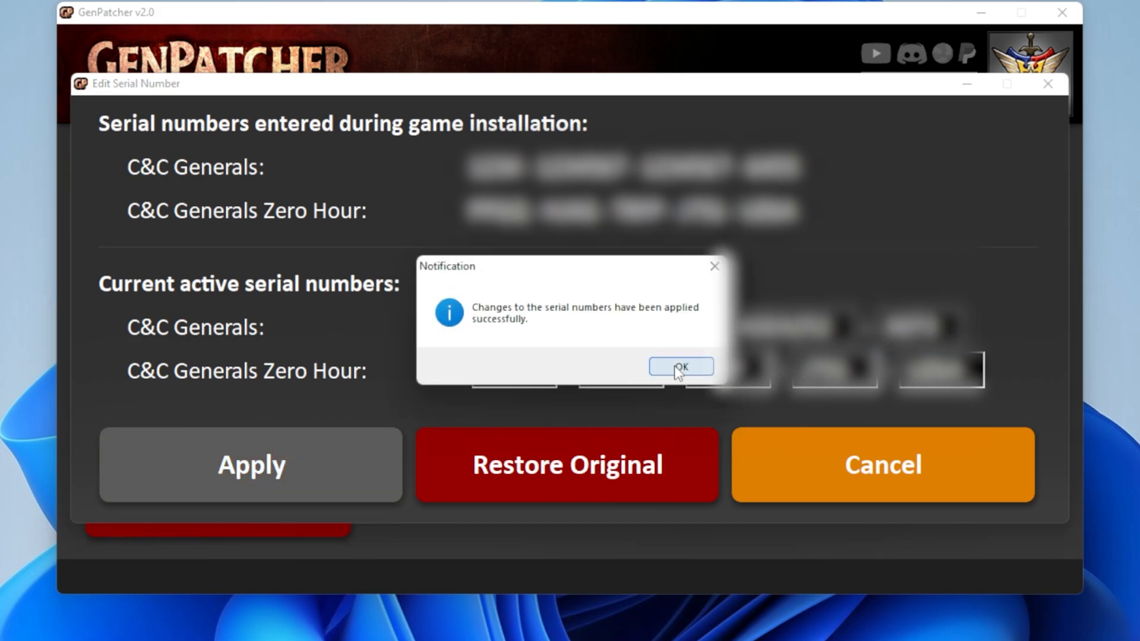
pyautogui.click(680, 365)
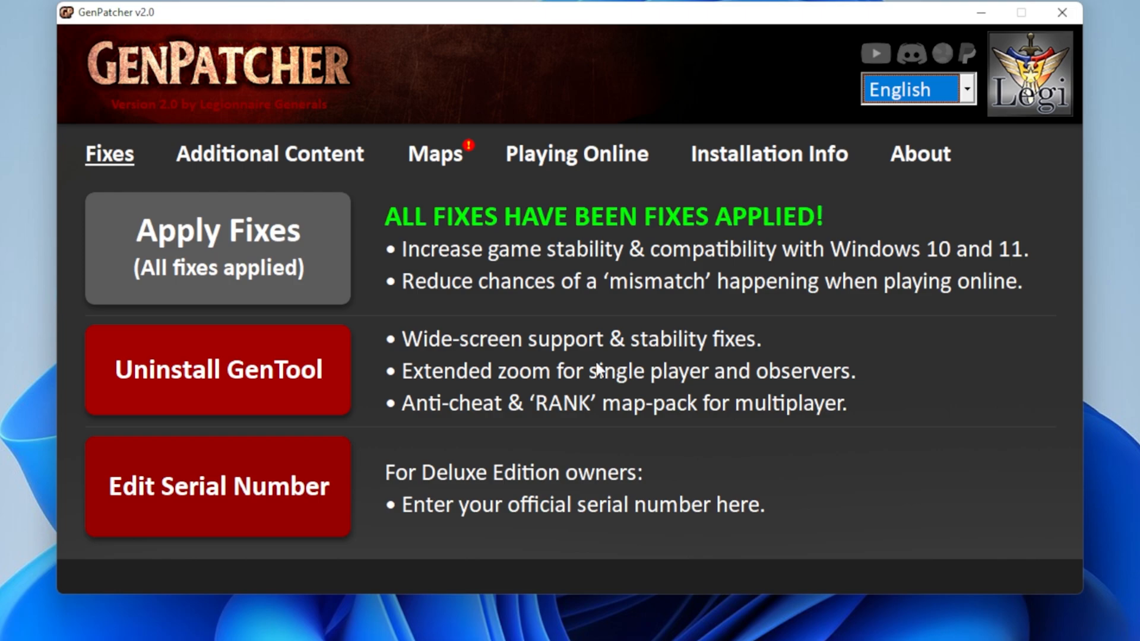
pyautogui.moveTo(568, 378)
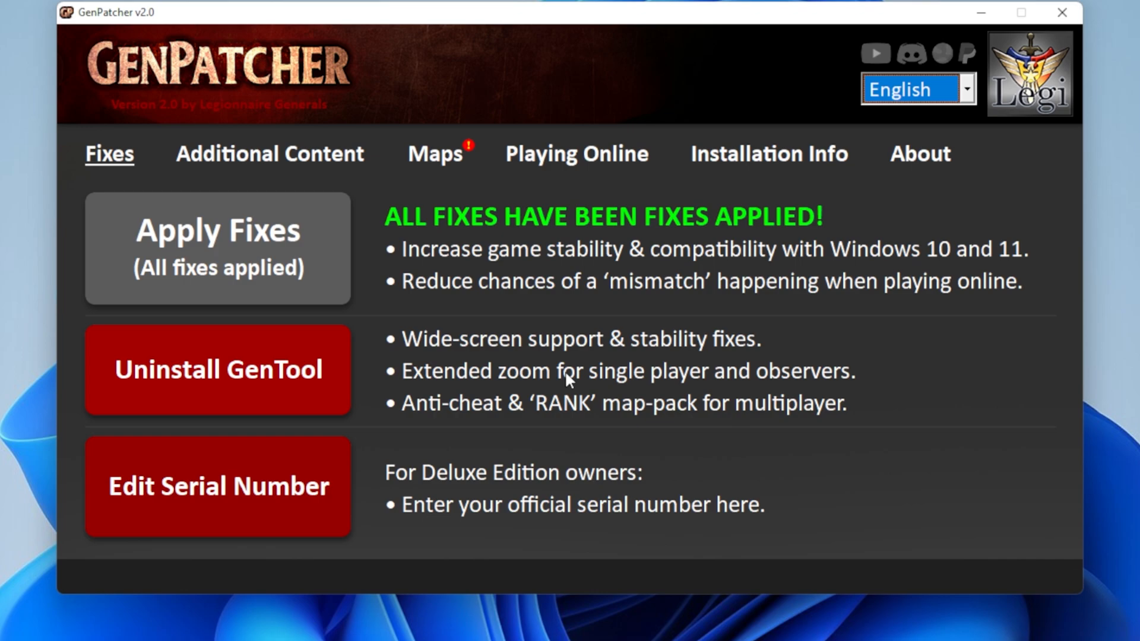
pyautogui.moveTo(275, 127)
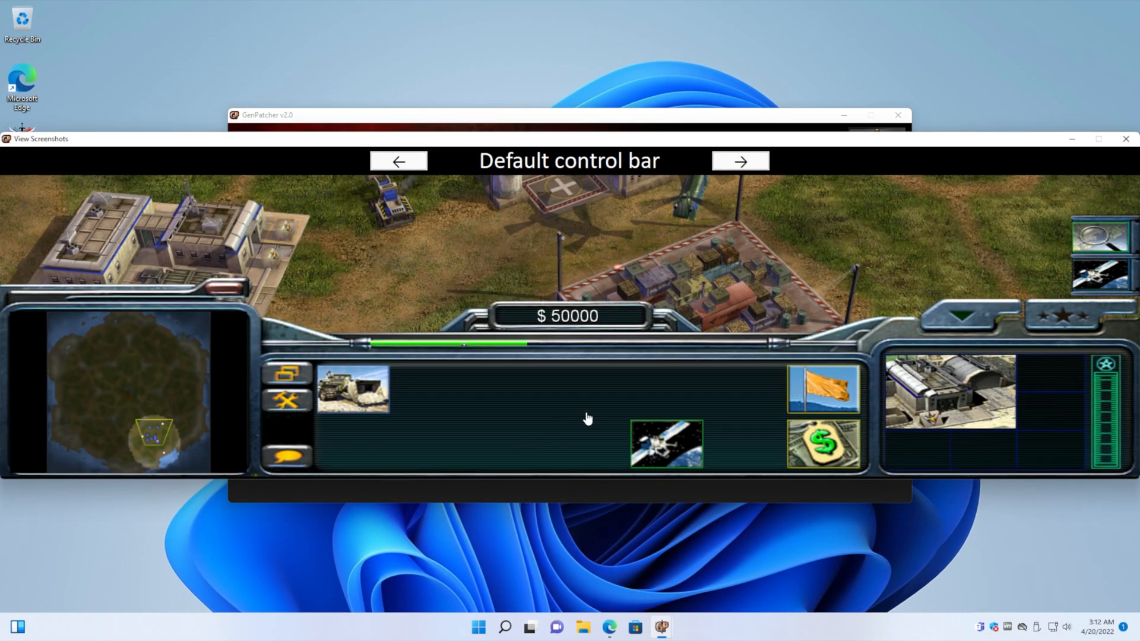
# - Close the control bar screenshots, visit Hotkey Profile, and enable GenTool borderless fullscreen mode
pyautogui.click(739, 161)
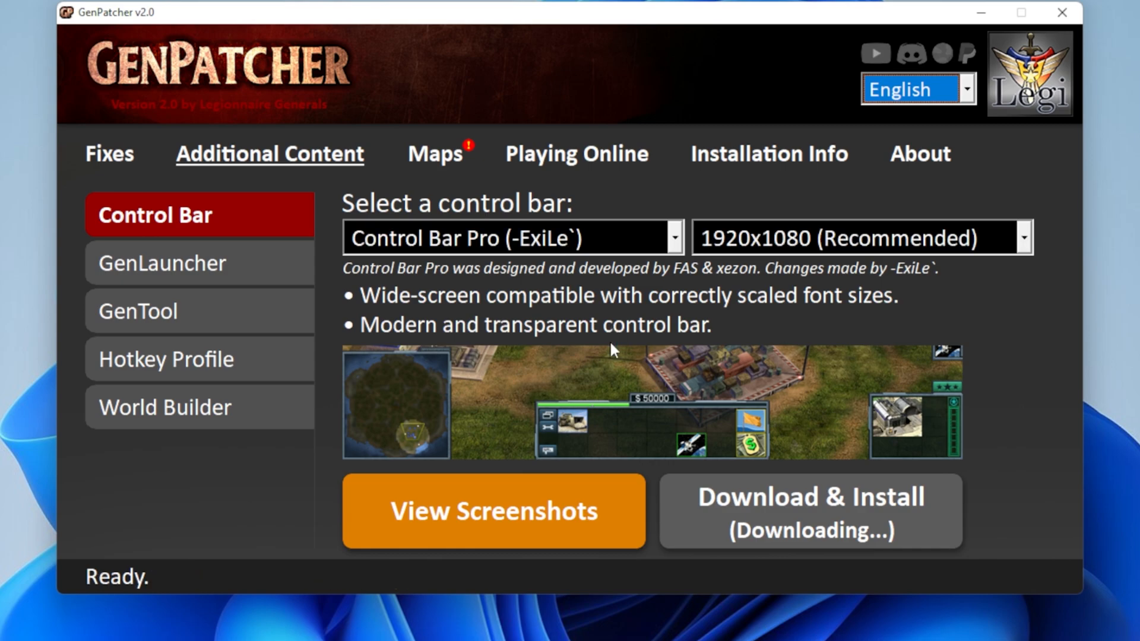
pyautogui.moveTo(434, 328)
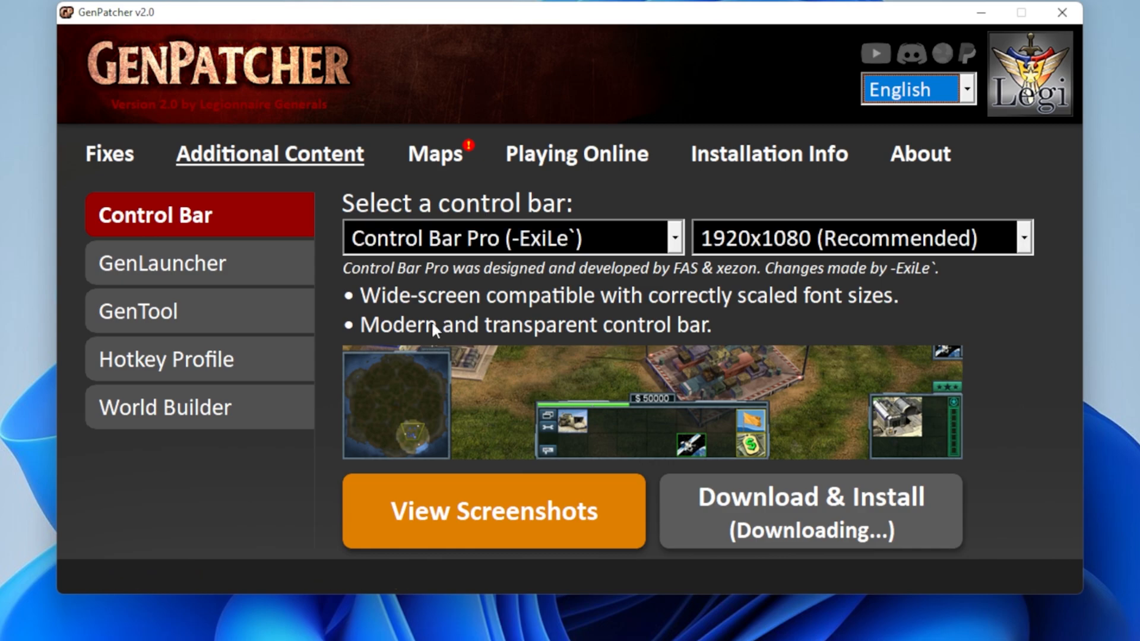
pyautogui.click(200, 359)
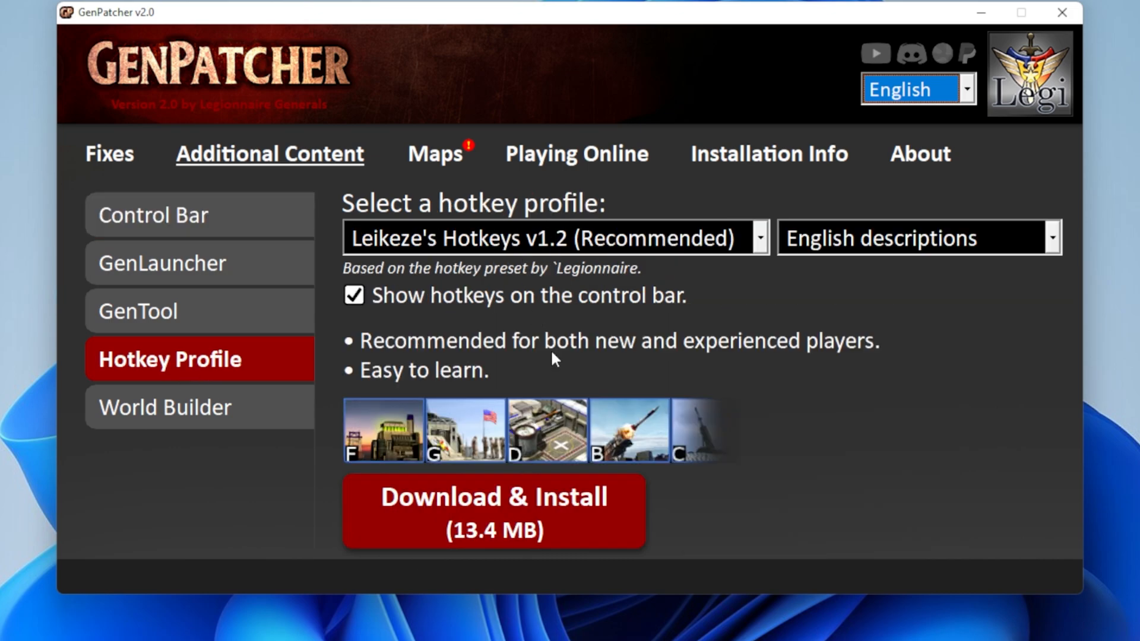
pyautogui.click(493, 510)
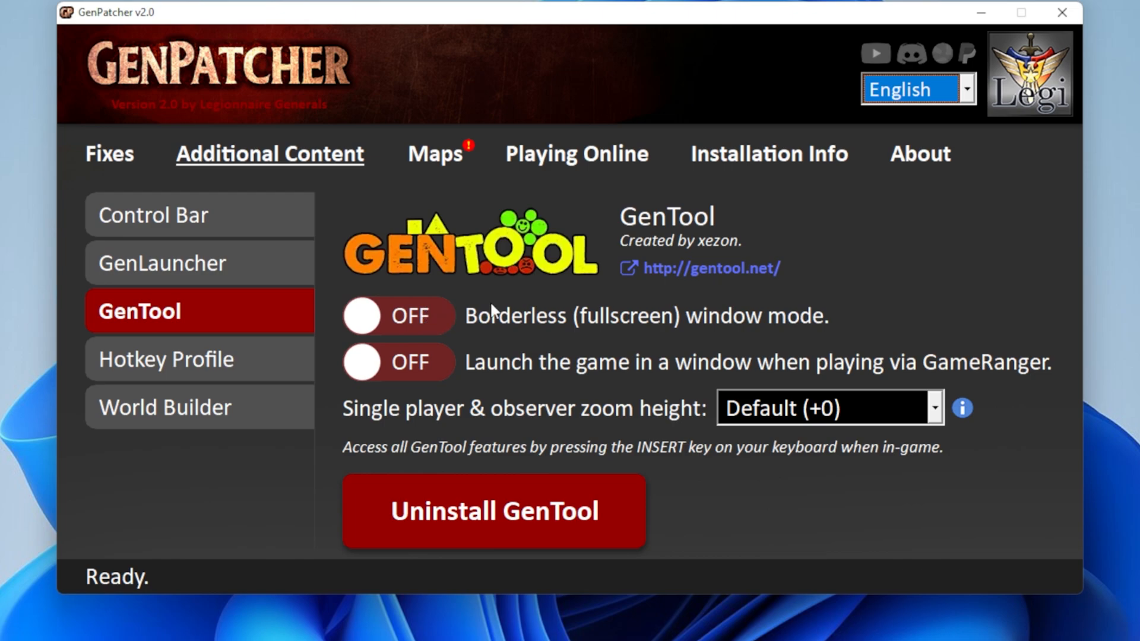
pyautogui.click(397, 315)
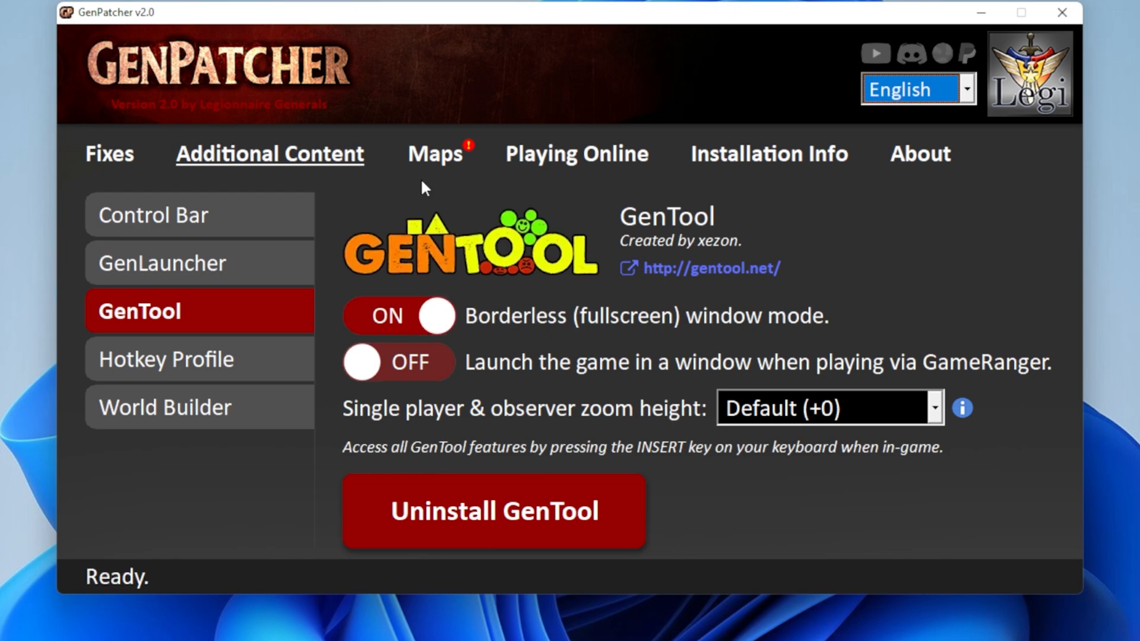
pyautogui.click(434, 154)
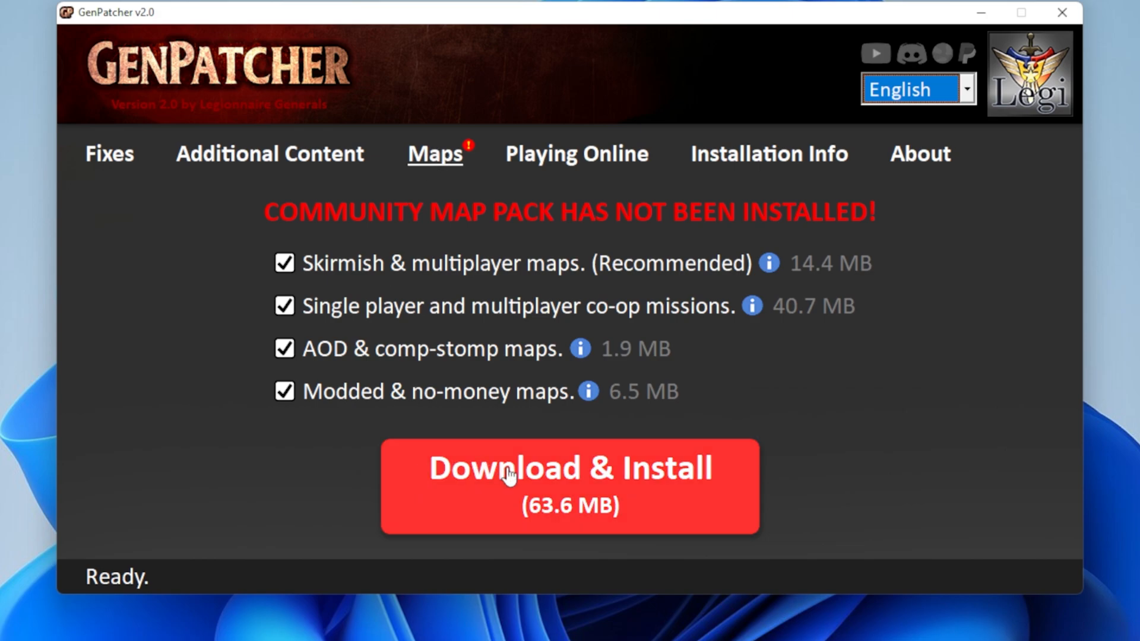
# - Download and install the four community map packs from the Maps page
pyautogui.click(569, 486)
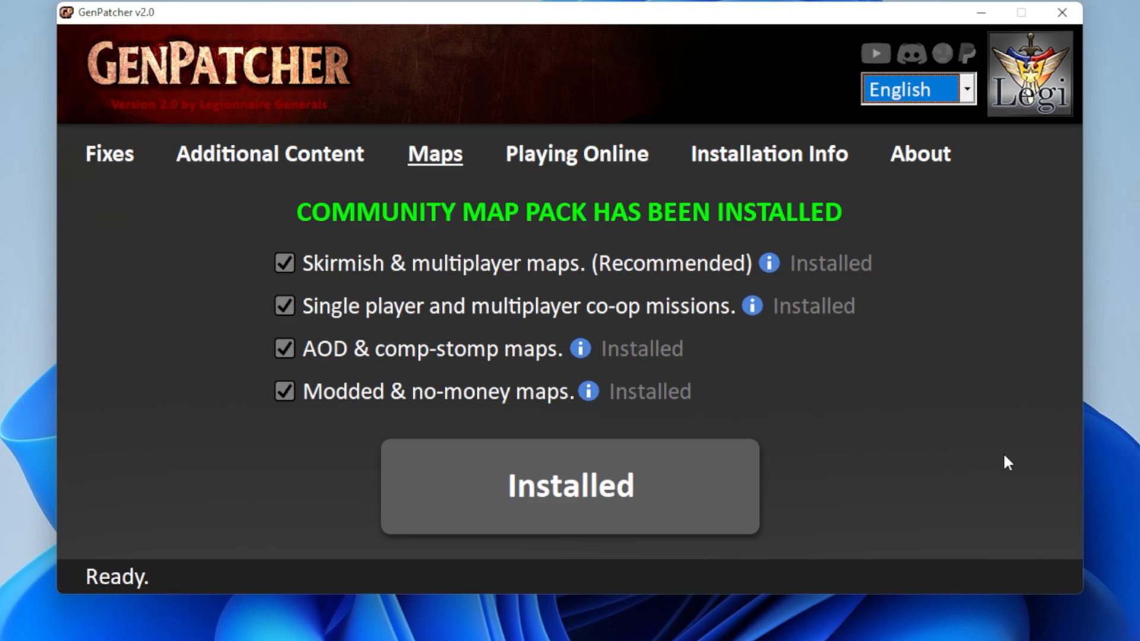
pyautogui.moveTo(973, 404)
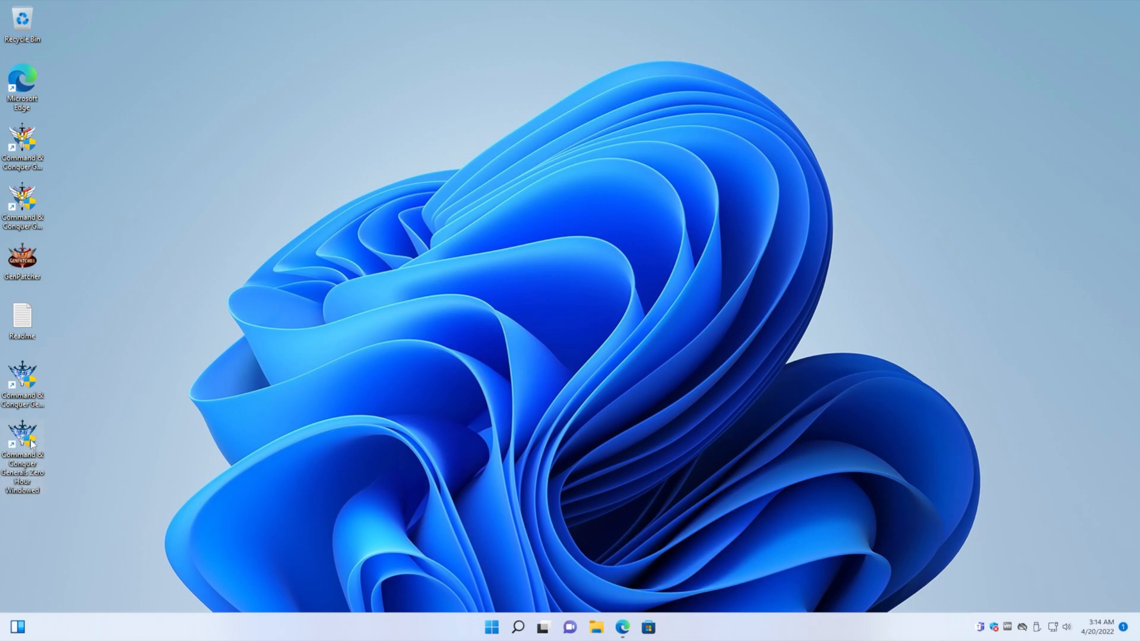
pyautogui.moveTo(29, 439)
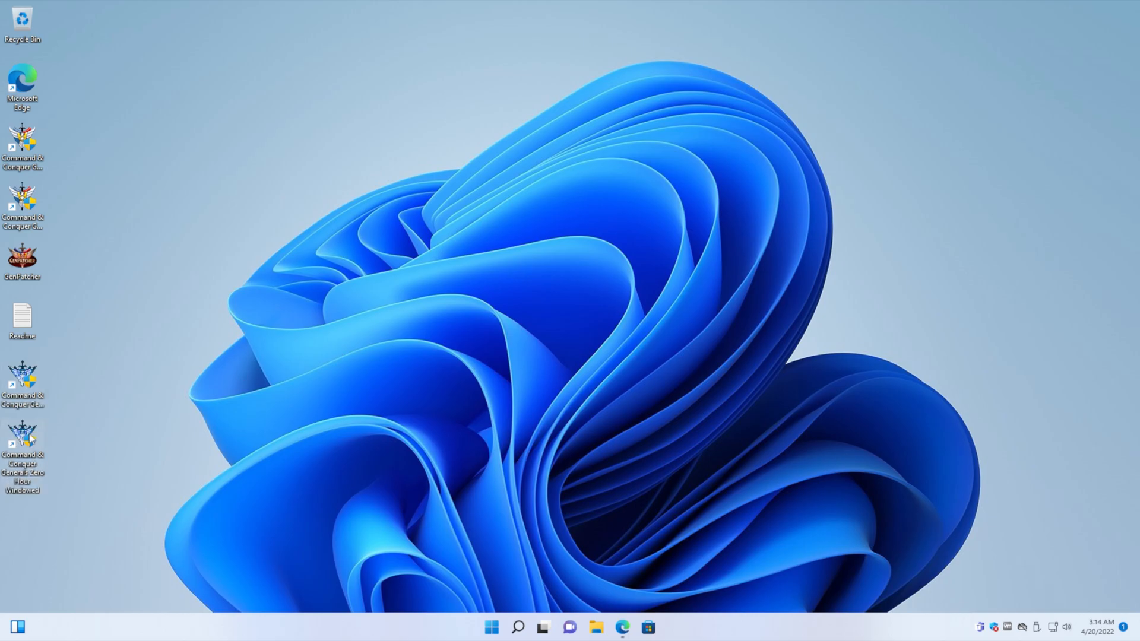
pyautogui.moveTo(22, 444)
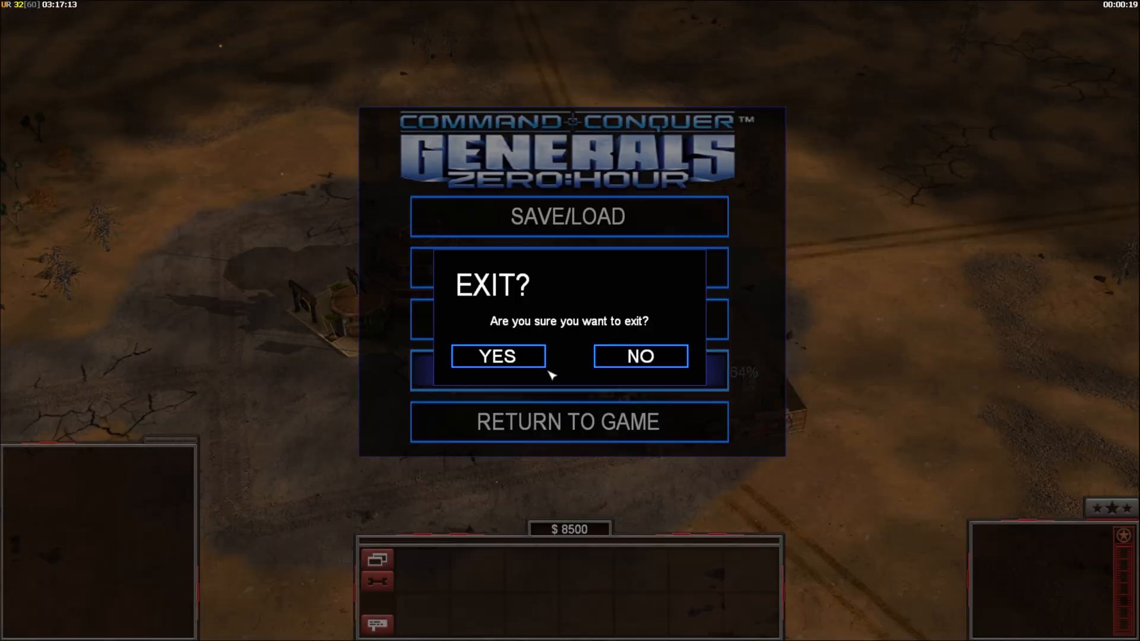
# - Exit the game, close the finished GenToolUpdater console, and relaunch Zero Hour from the desktop
pyautogui.click(496, 356)
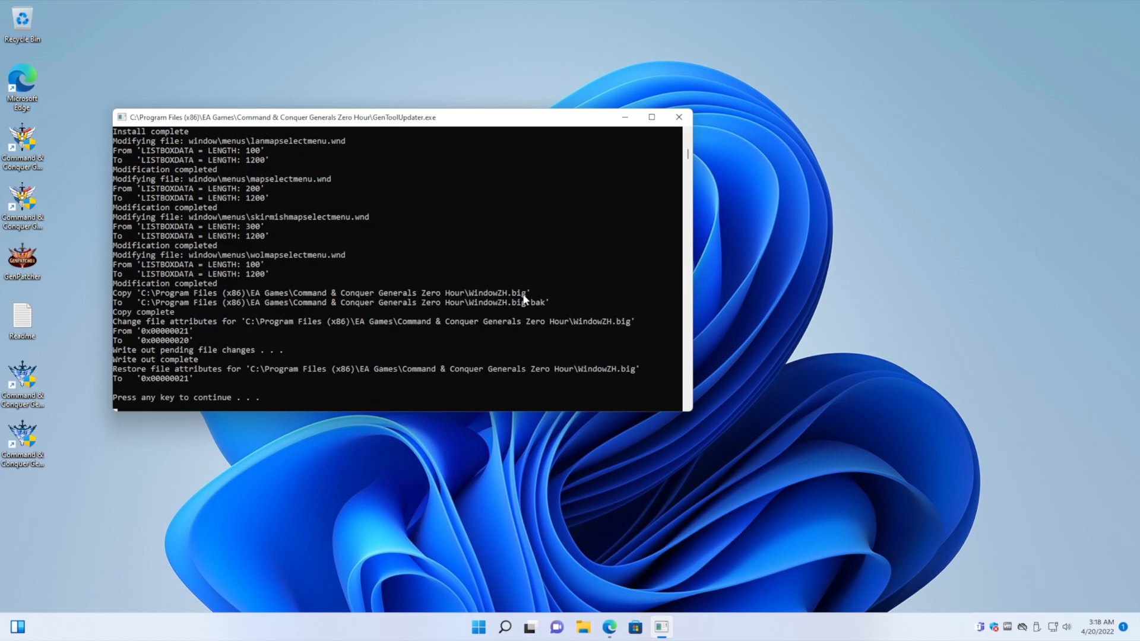
pyautogui.moveTo(433, 309)
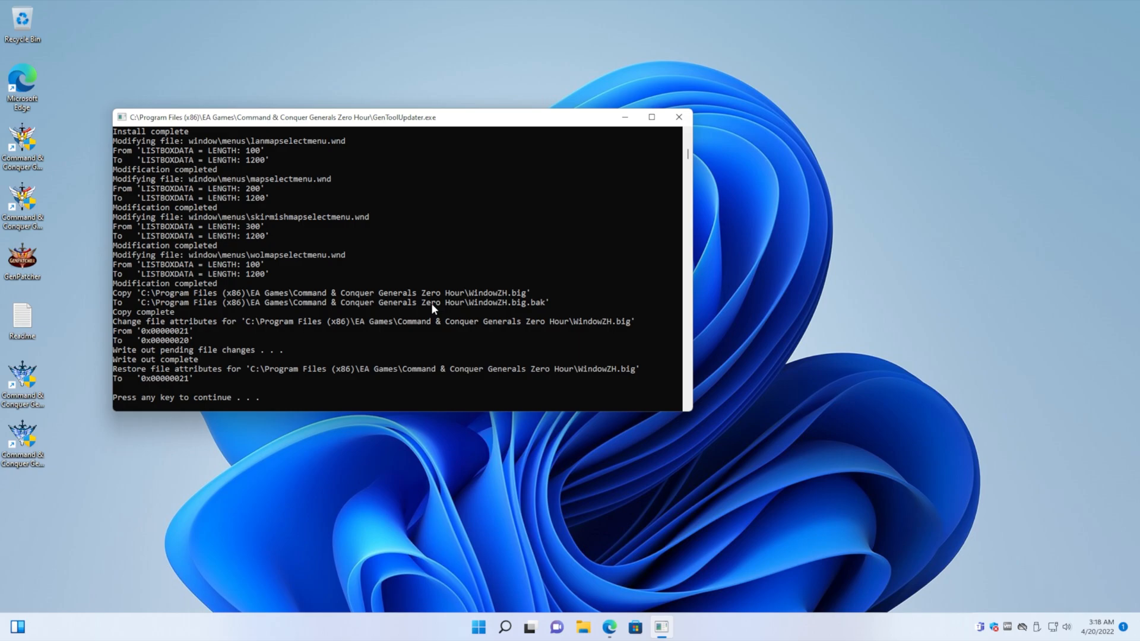
pyautogui.press('enter')
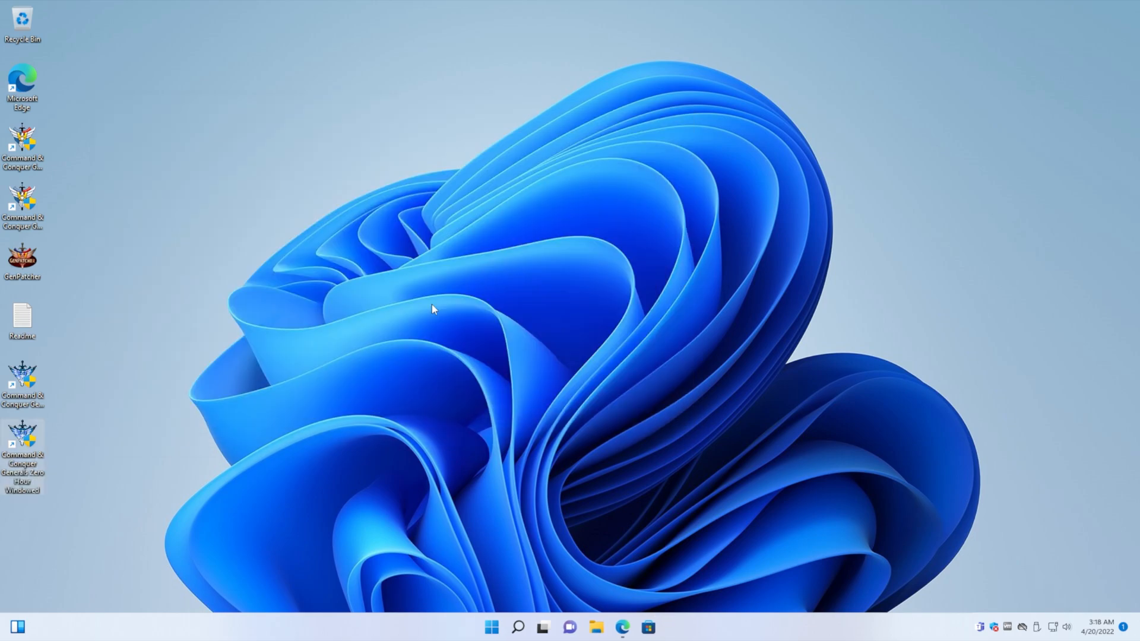
pyautogui.doubleClick(22, 450)
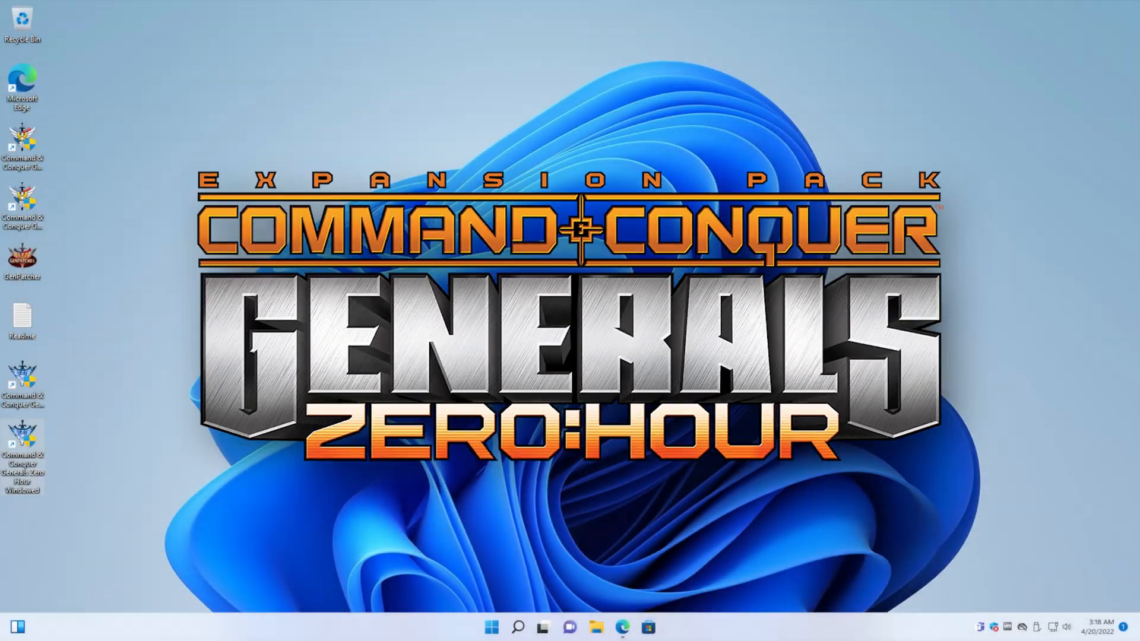